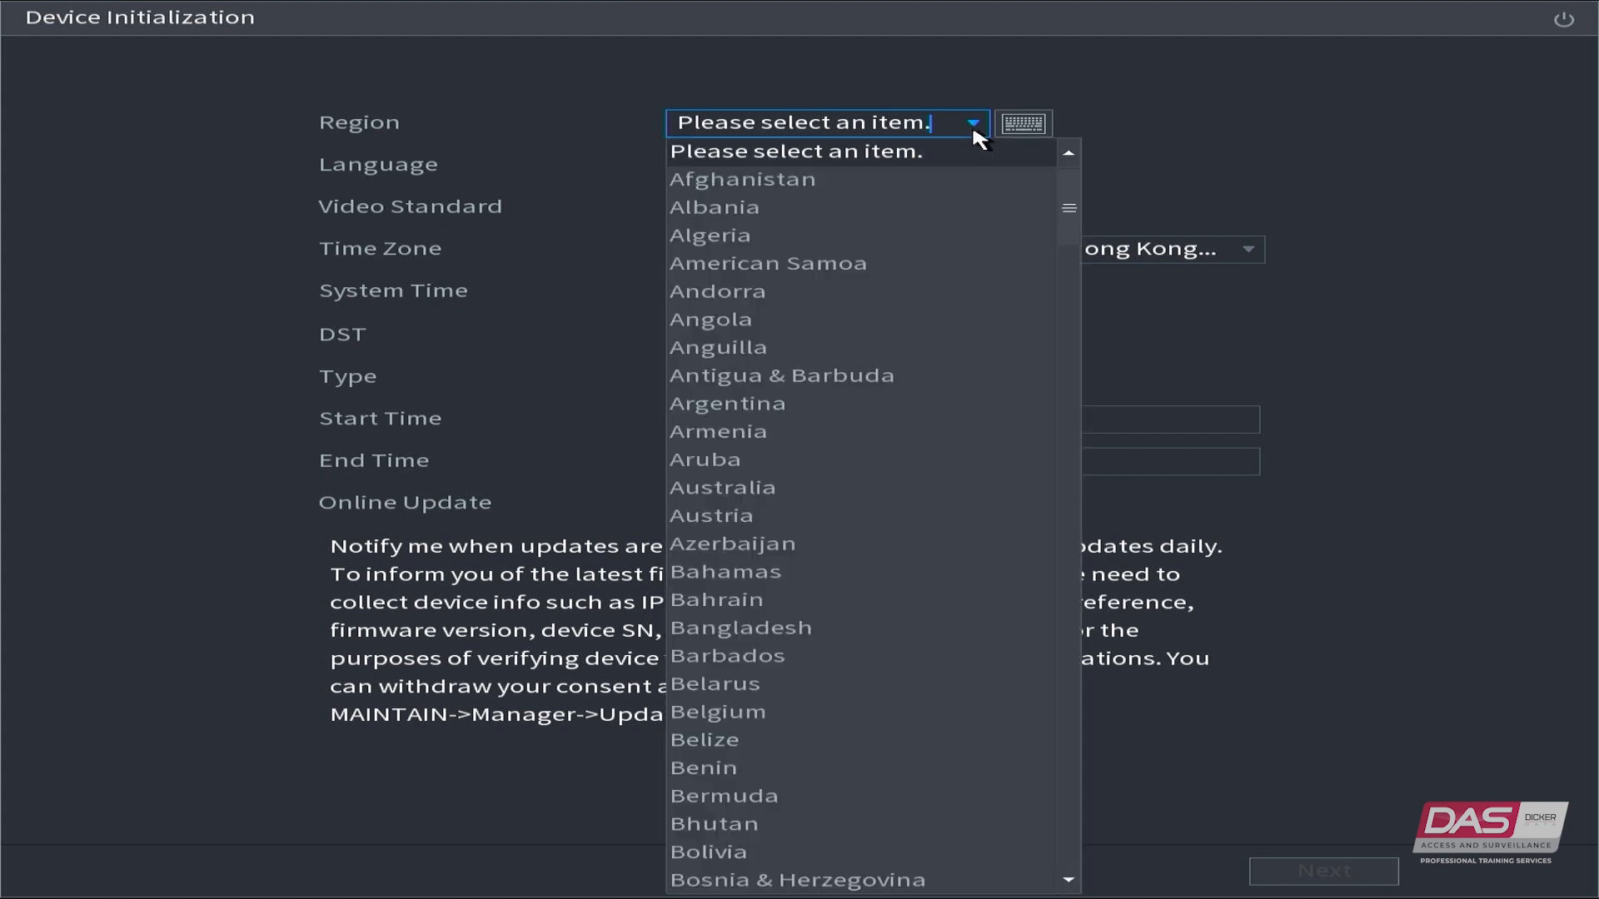
Step: Choose region Australia, language English and the (UTC+10:00) Canberra, Melbourne, Sydney time zone
click(721, 486)
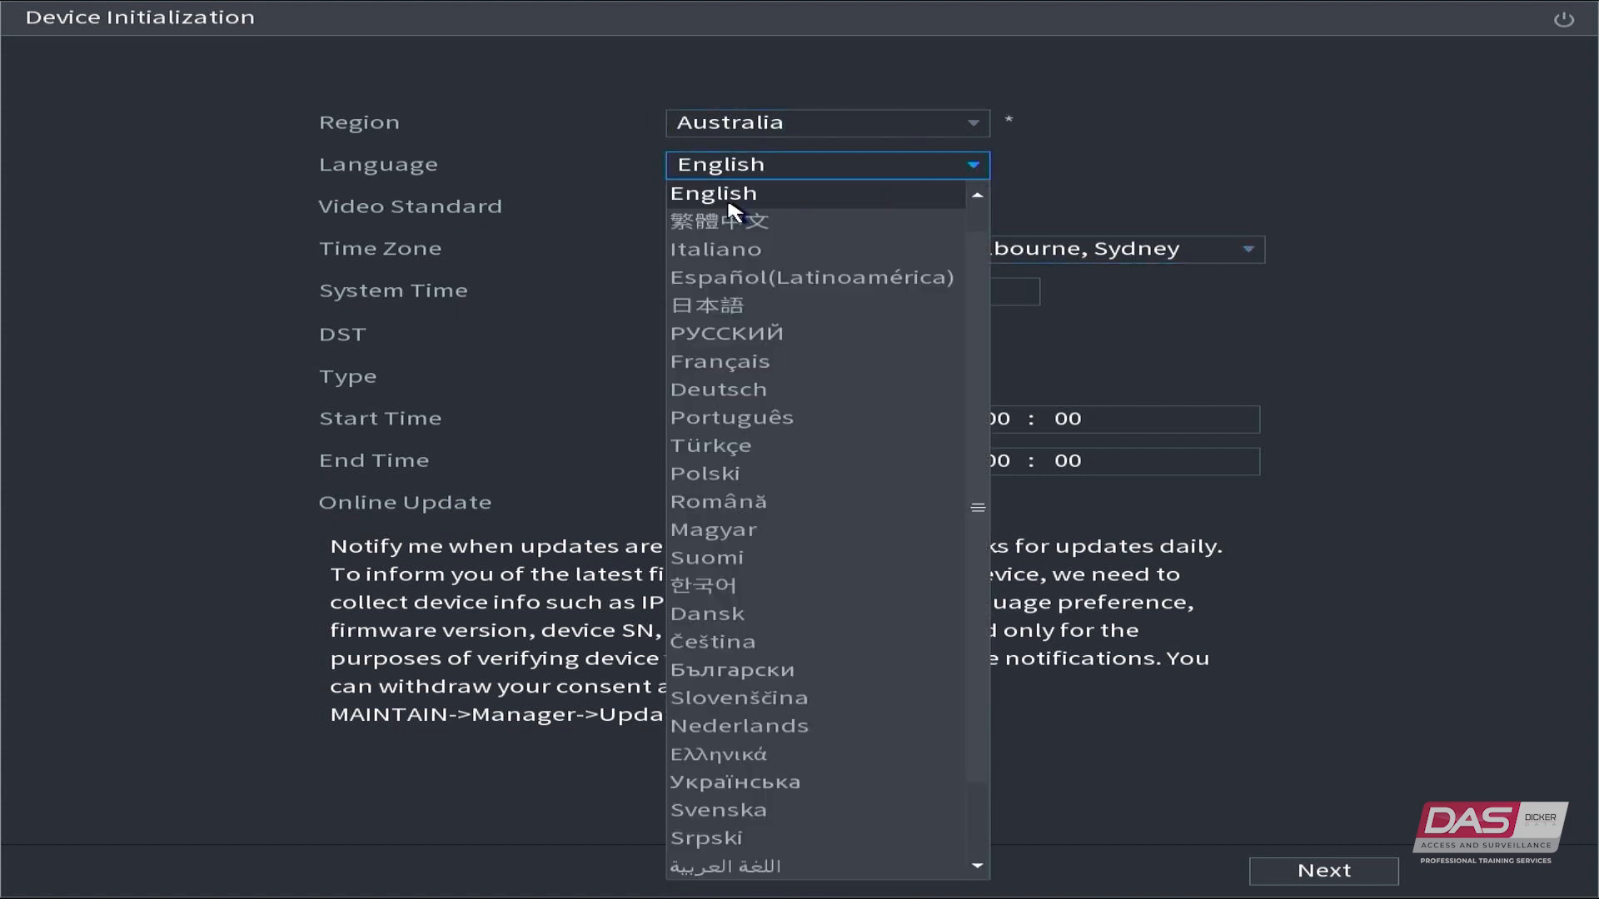
click(713, 194)
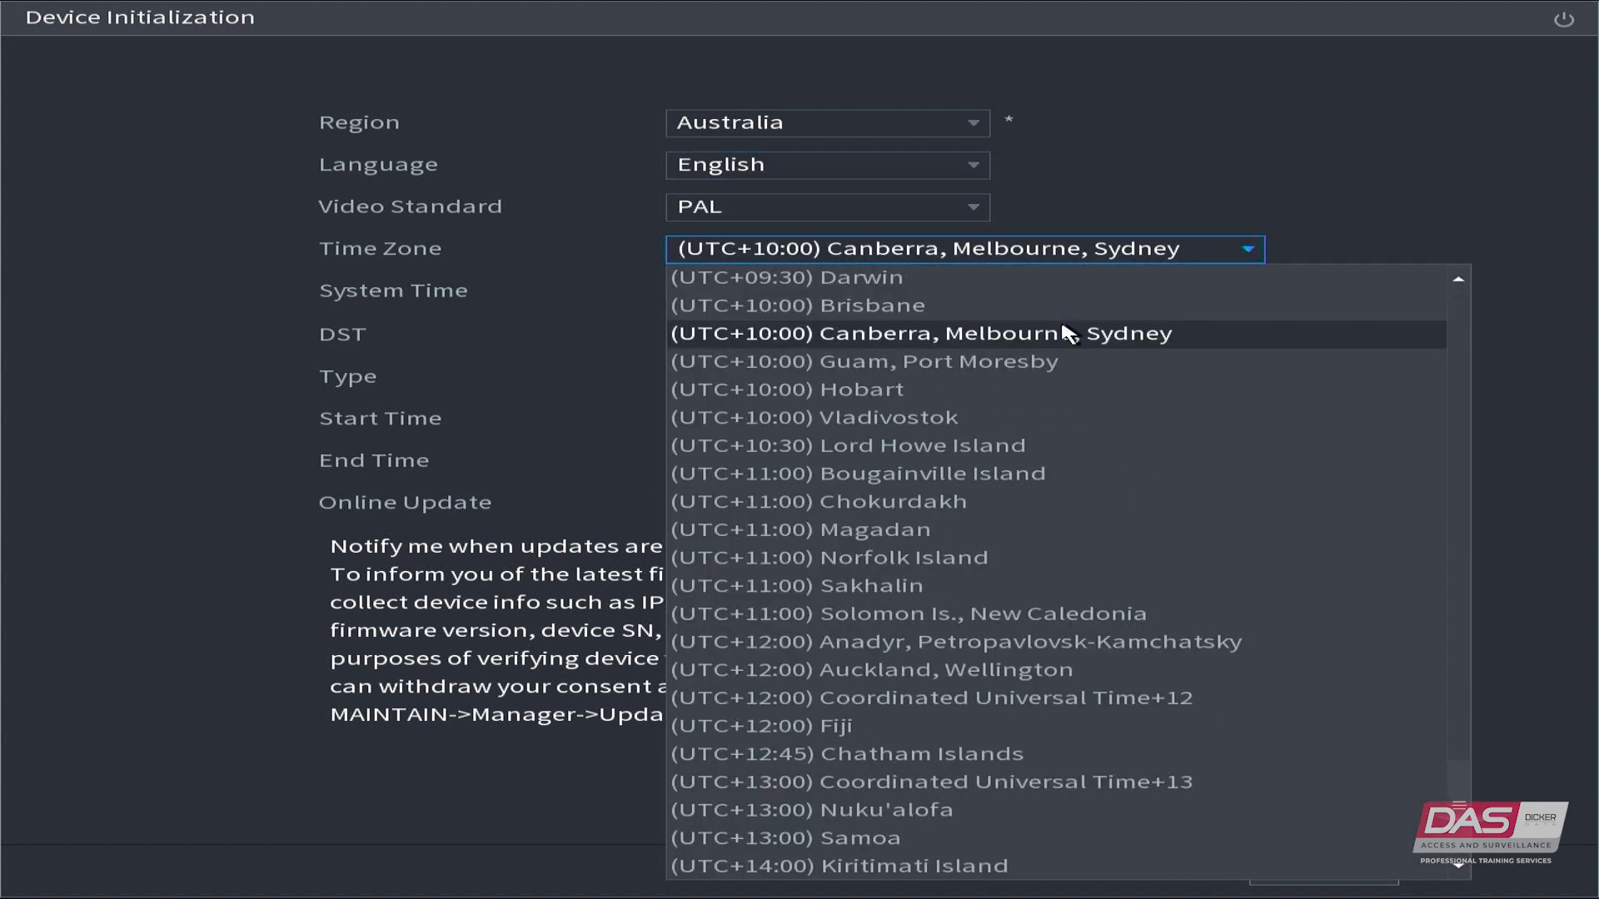
click(921, 334)
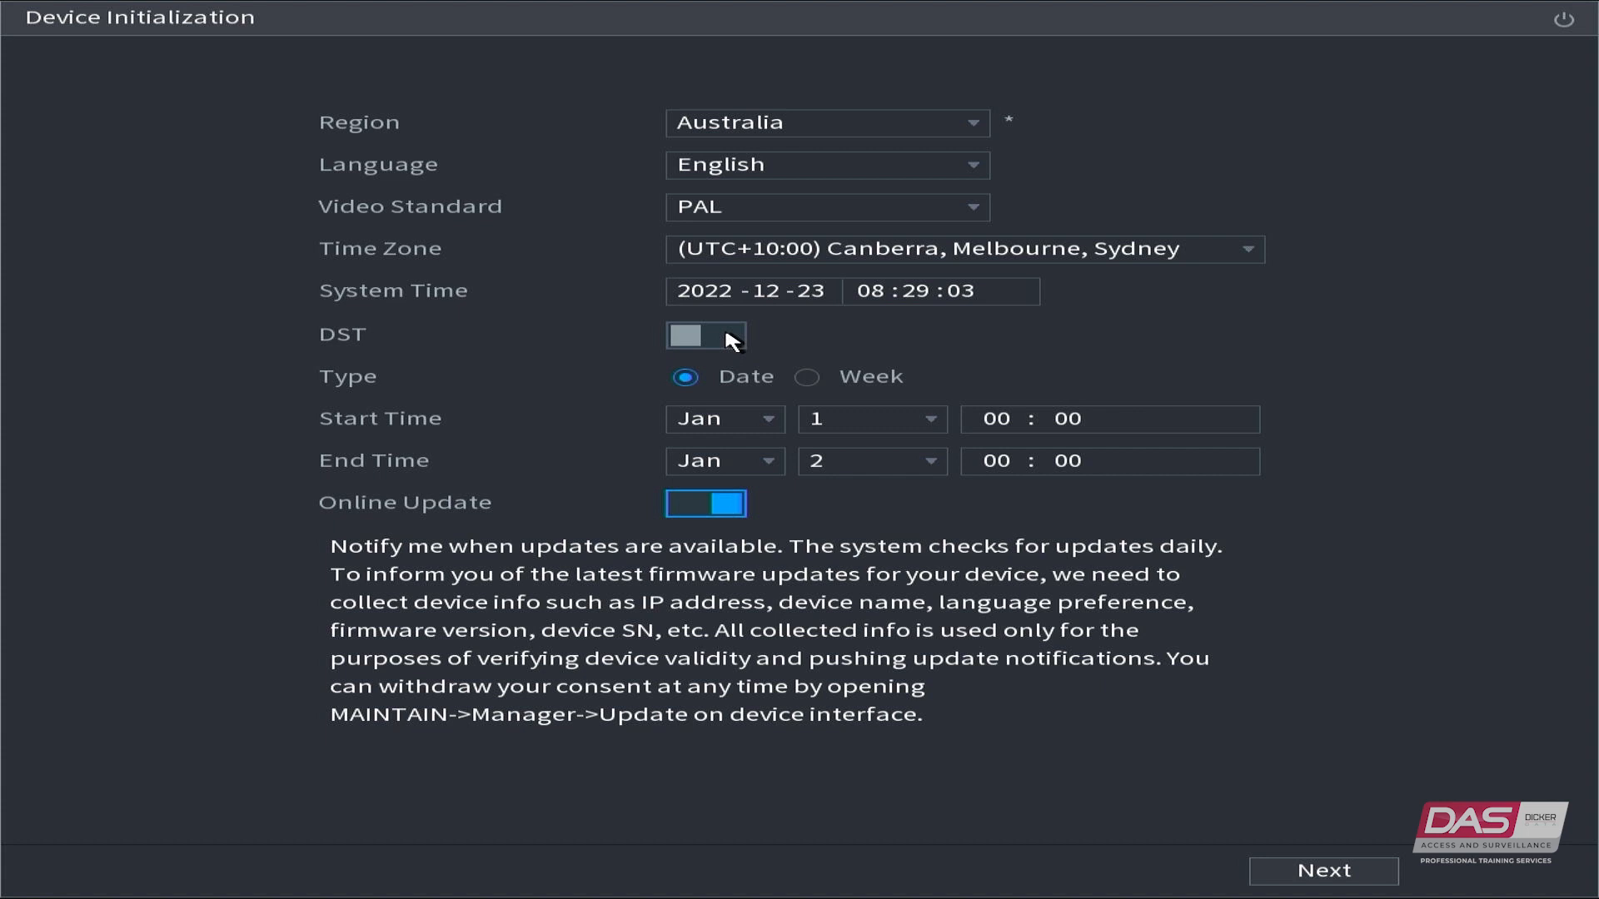
Step: Enable week-based DST starting the 1st Sunday of October at 02:00
click(705, 335)
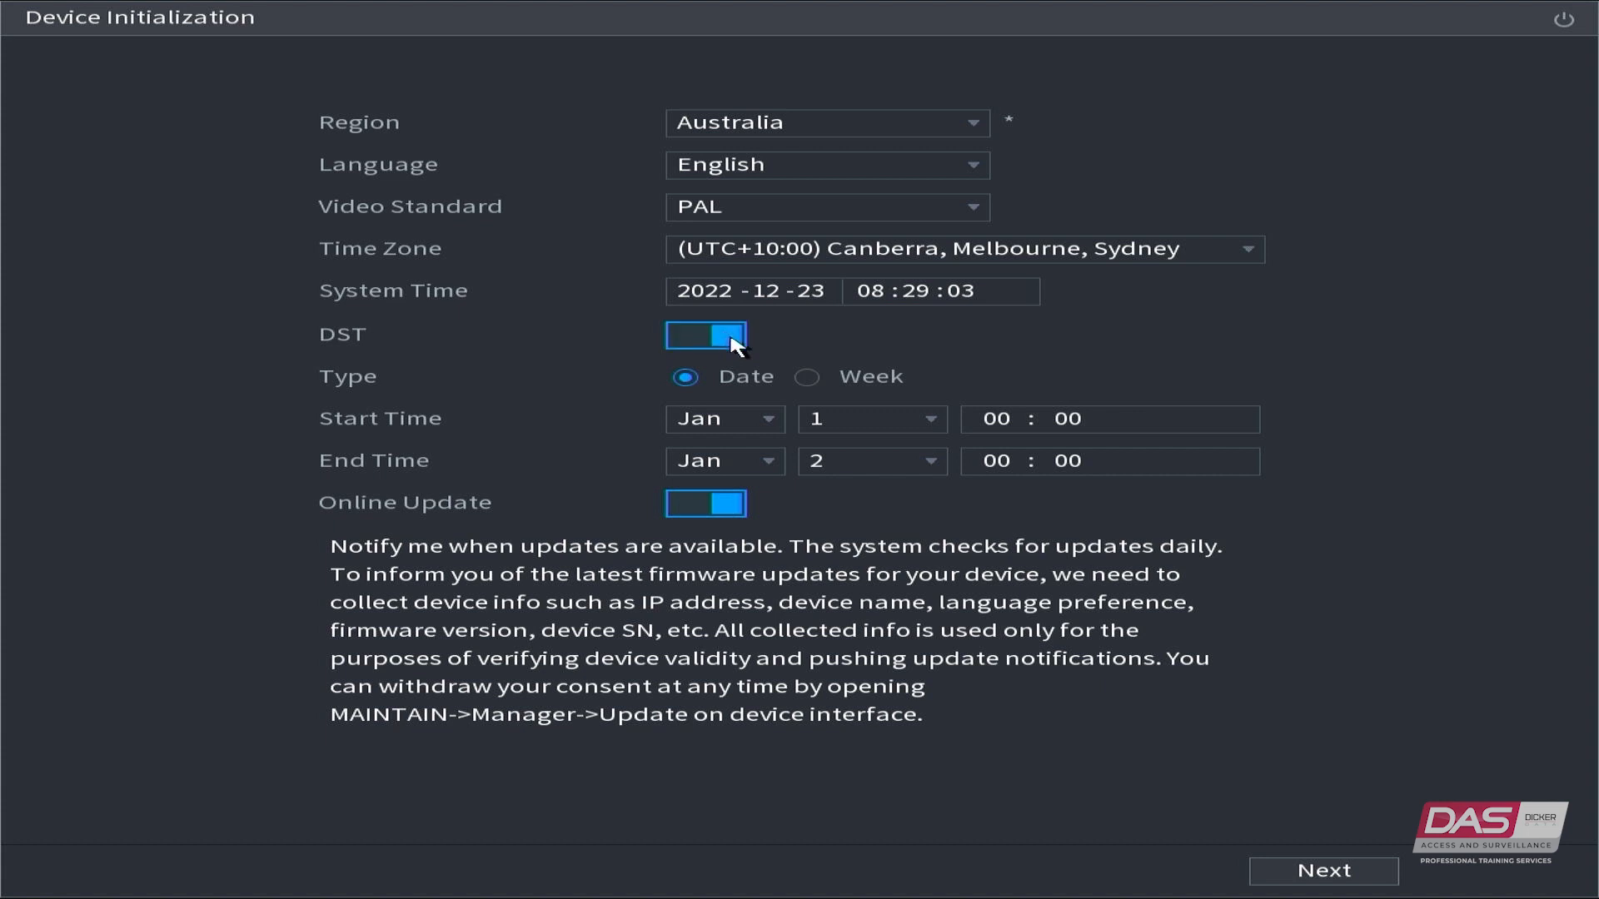
mouse_move(823, 389)
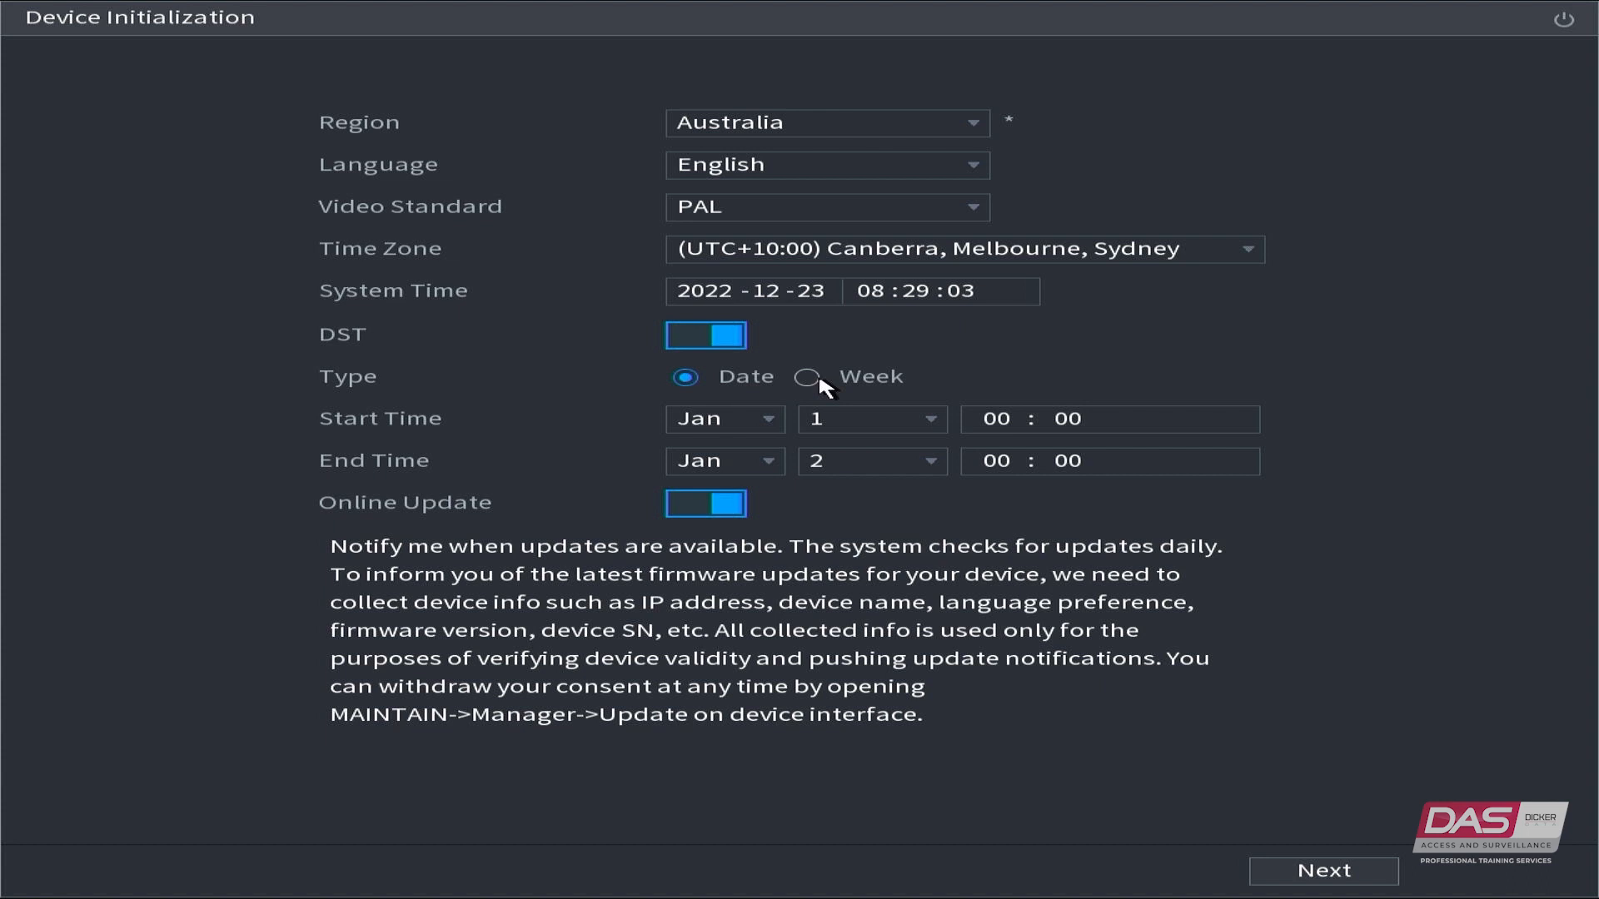
click(804, 383)
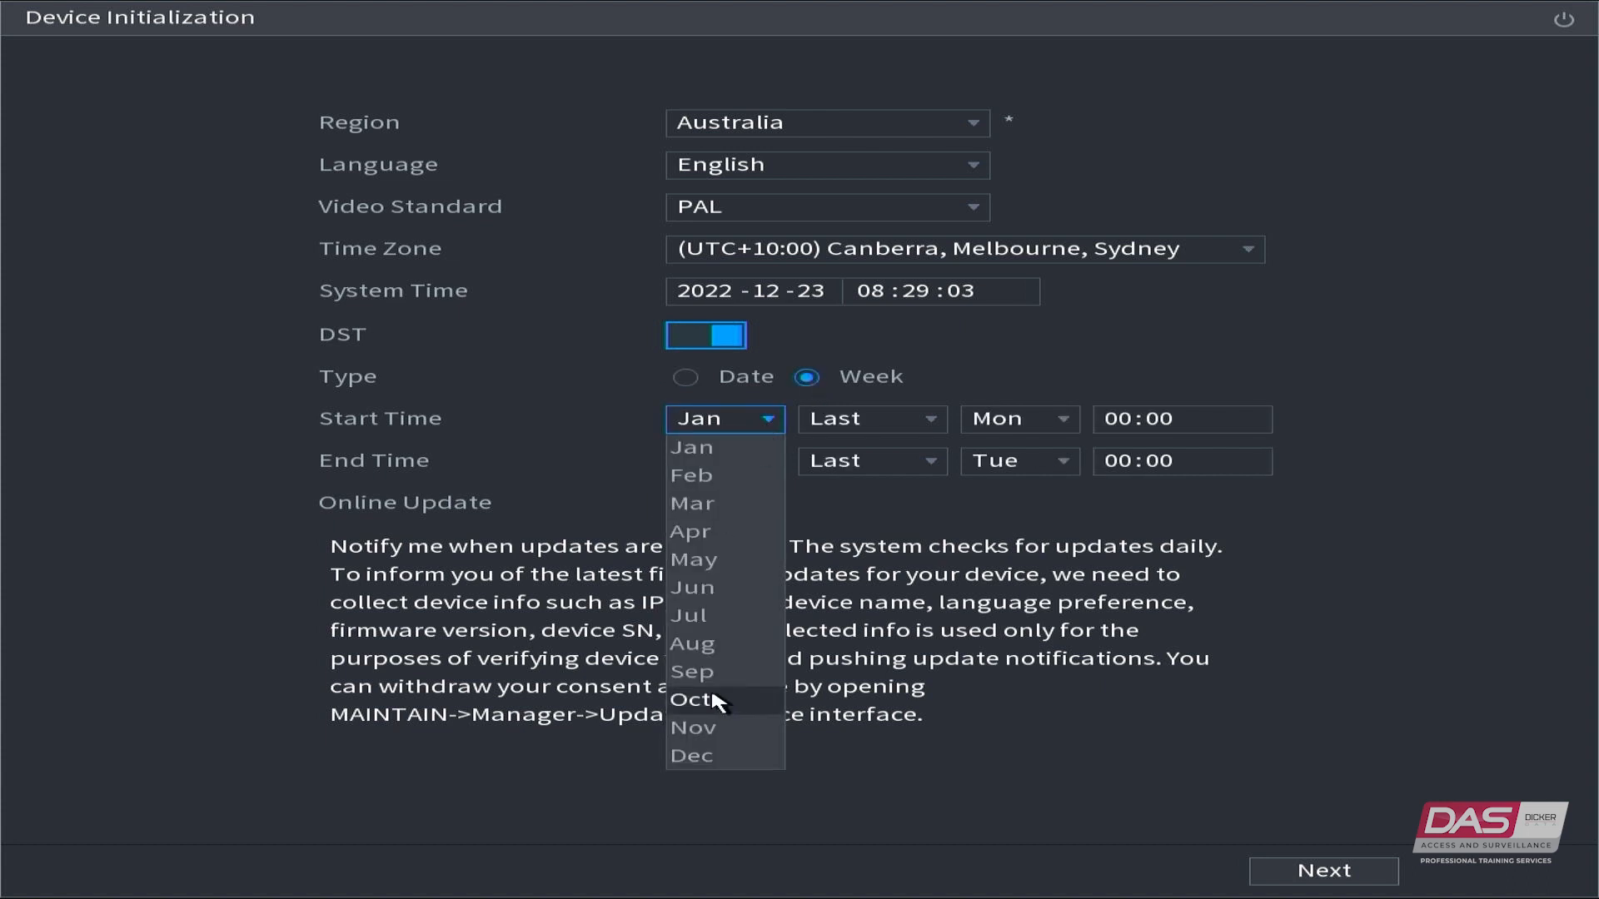
click(694, 700)
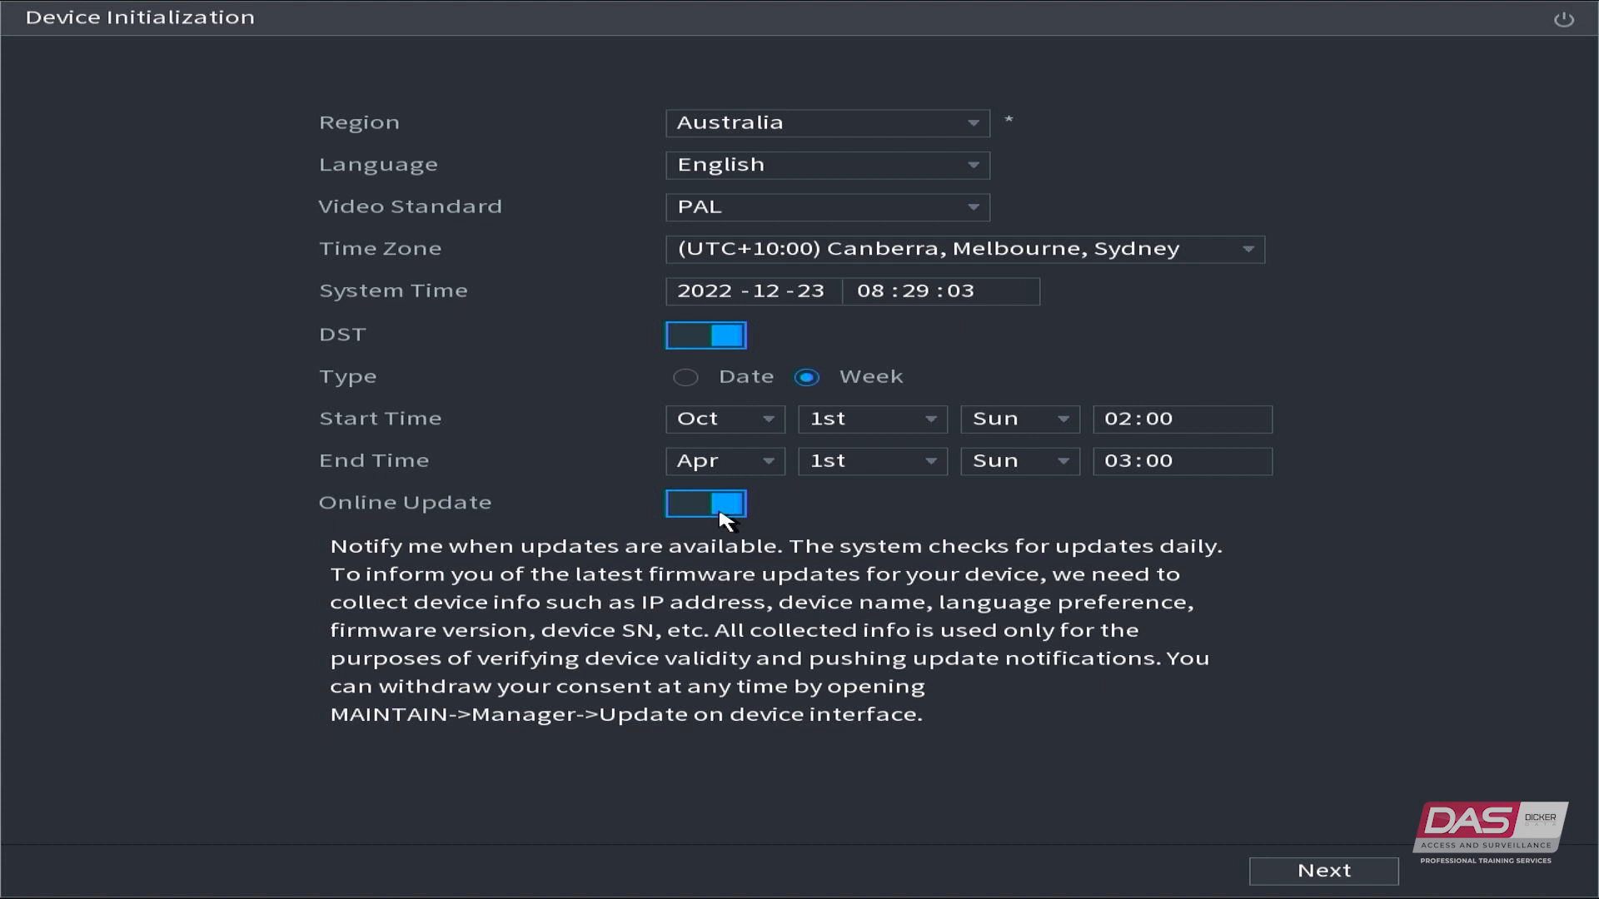
mouse_move(1323, 871)
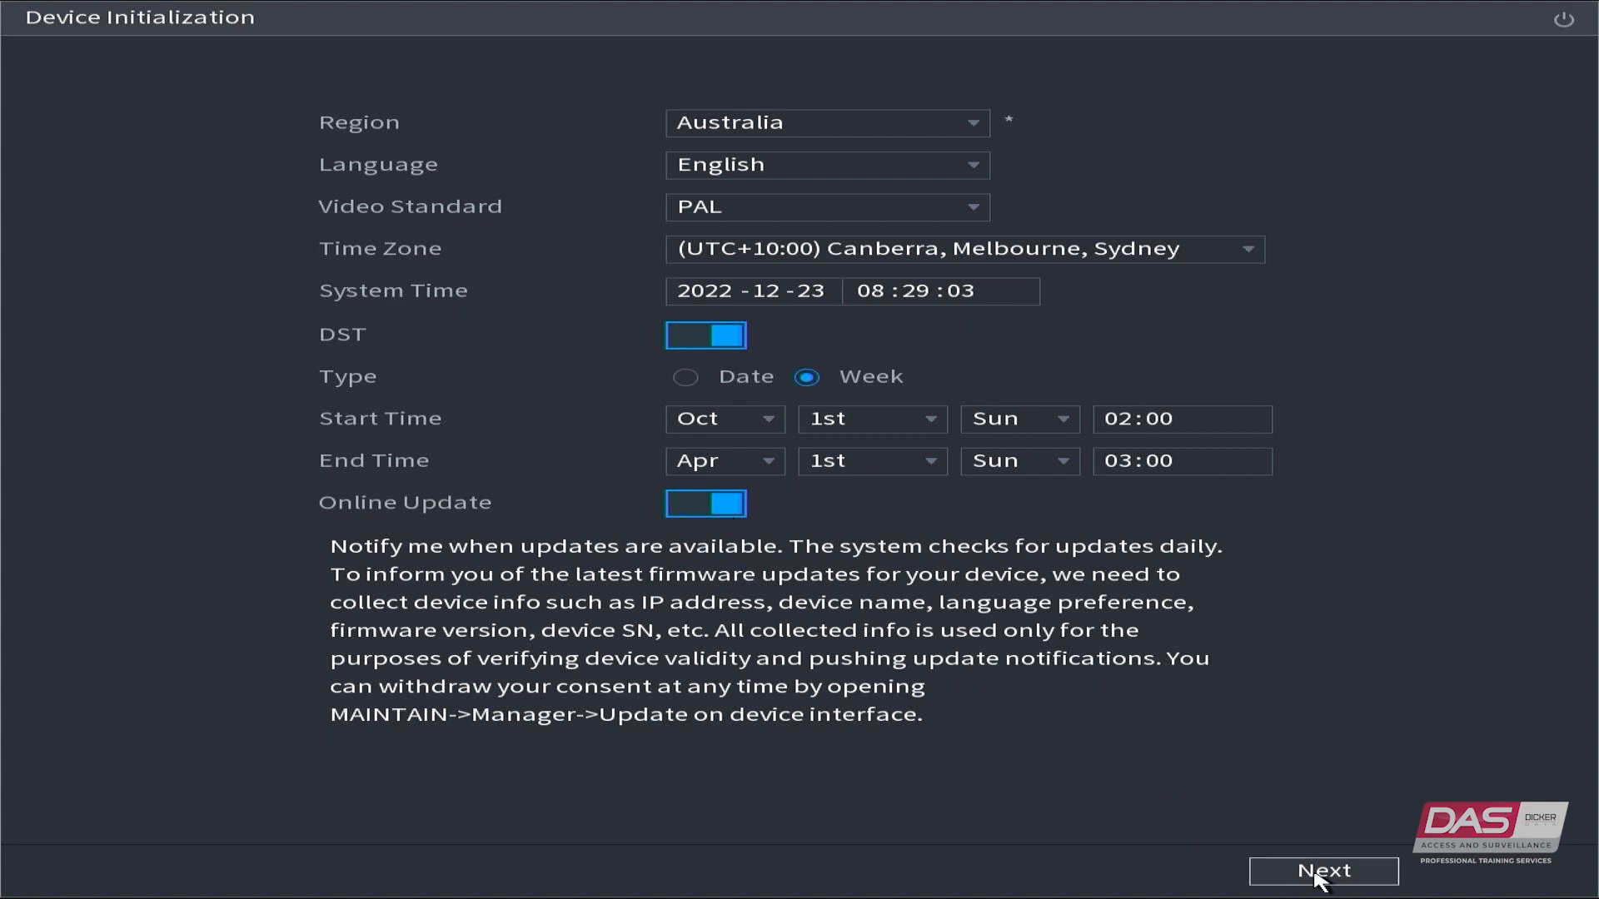
Step: Scroll through the Dahua license agreement, agree to all terms and continue
click(1321, 869)
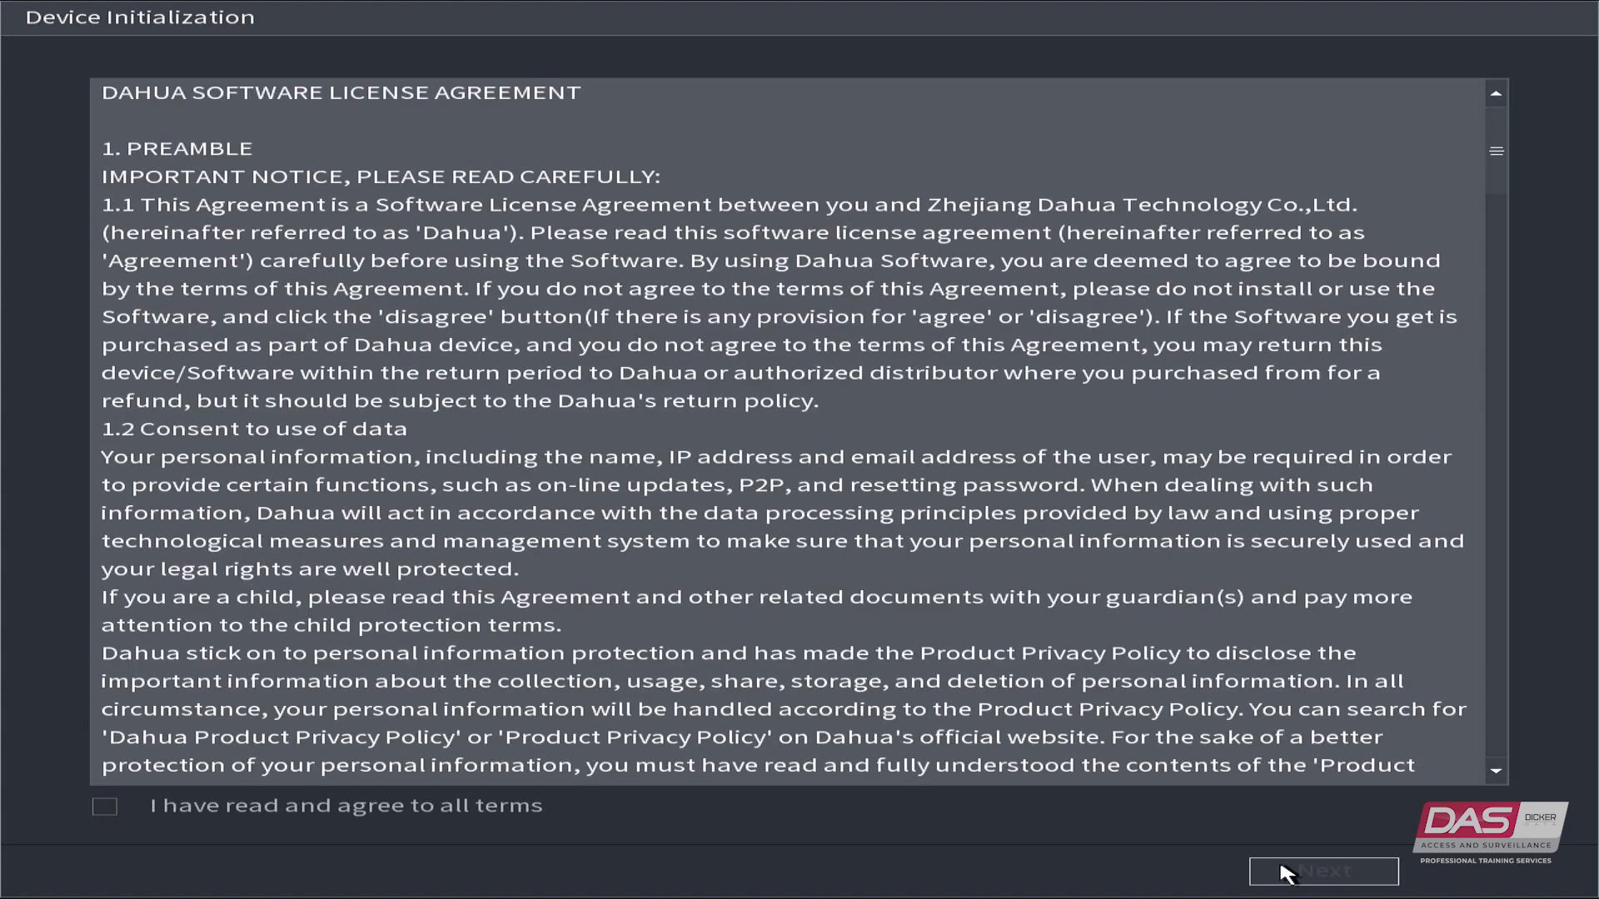
mouse_move(715, 575)
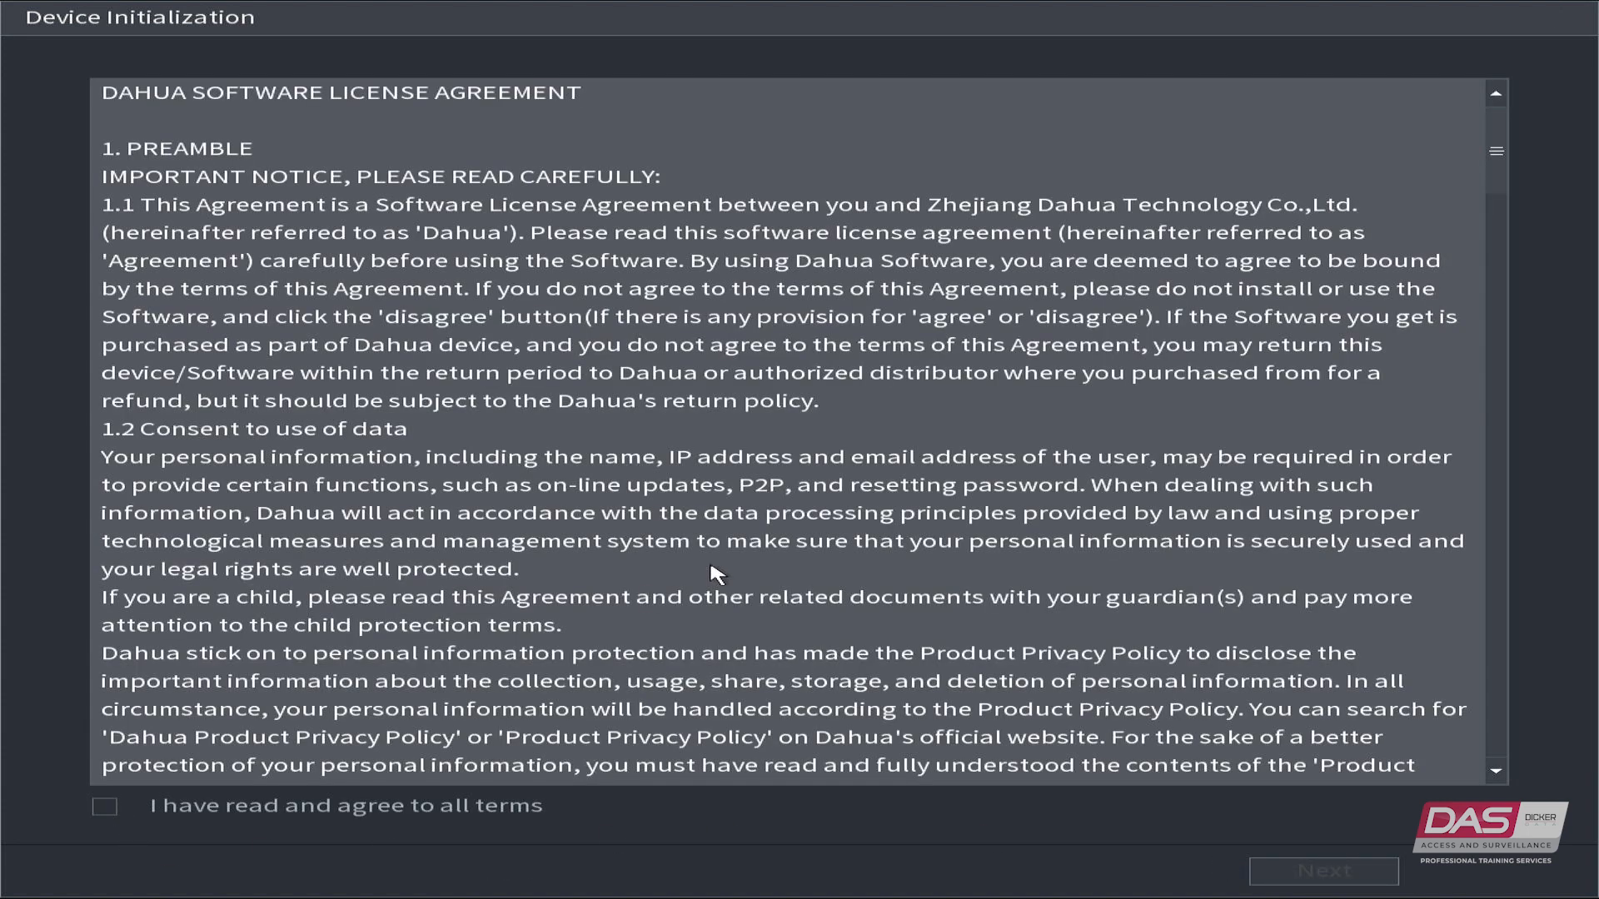
scroll(down, 3)
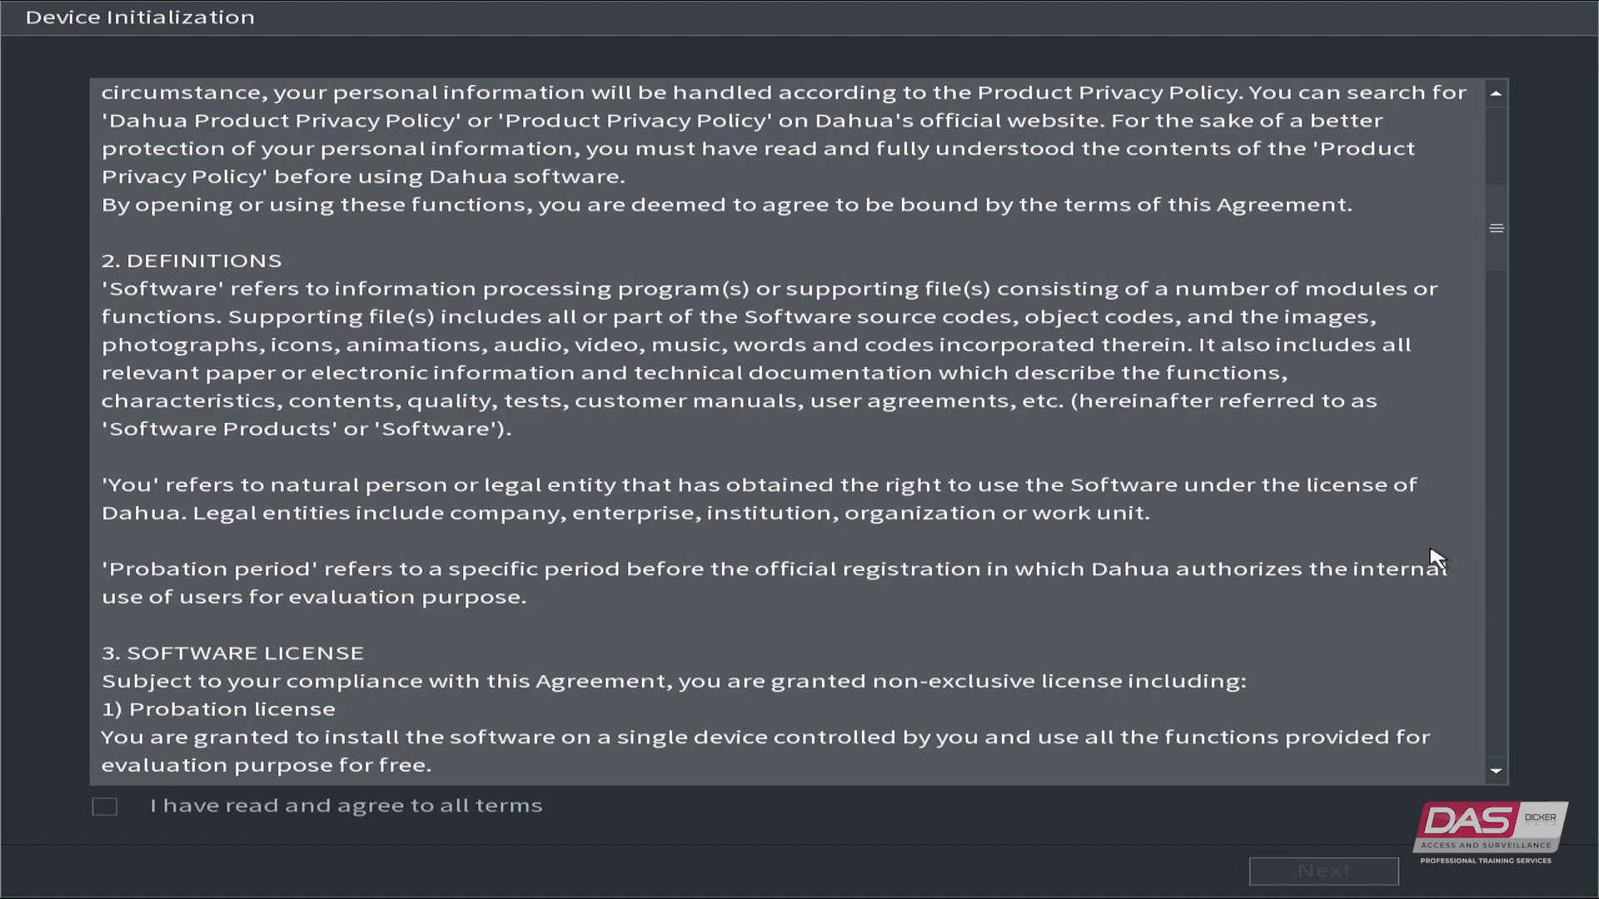
scroll(down, 3)
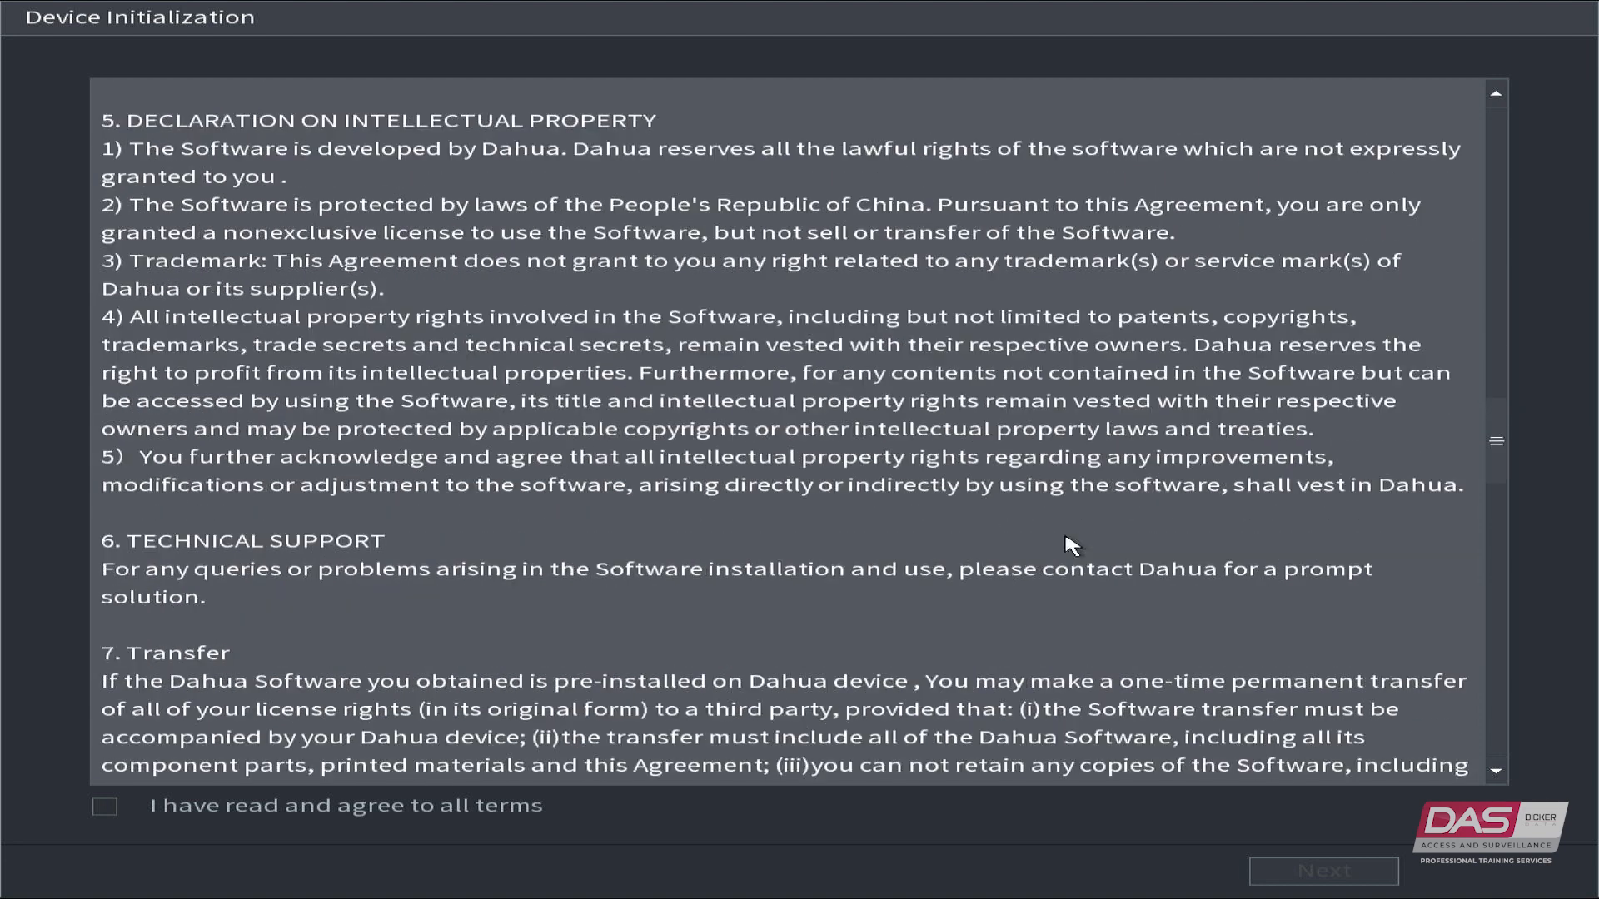
scroll(down, 3)
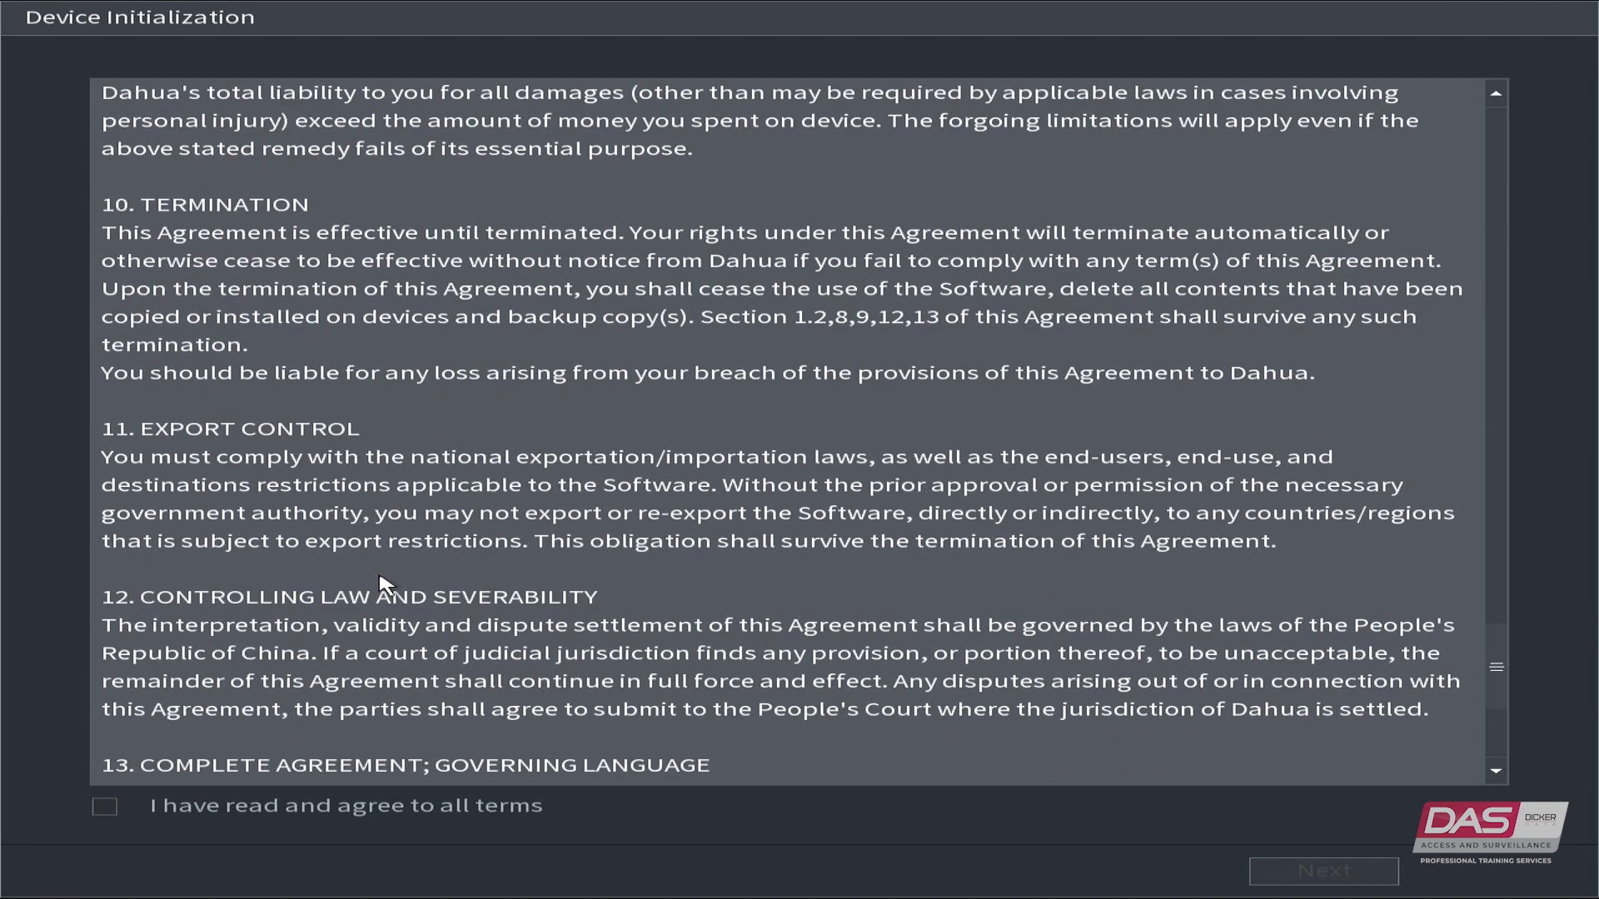
scroll(down, 3)
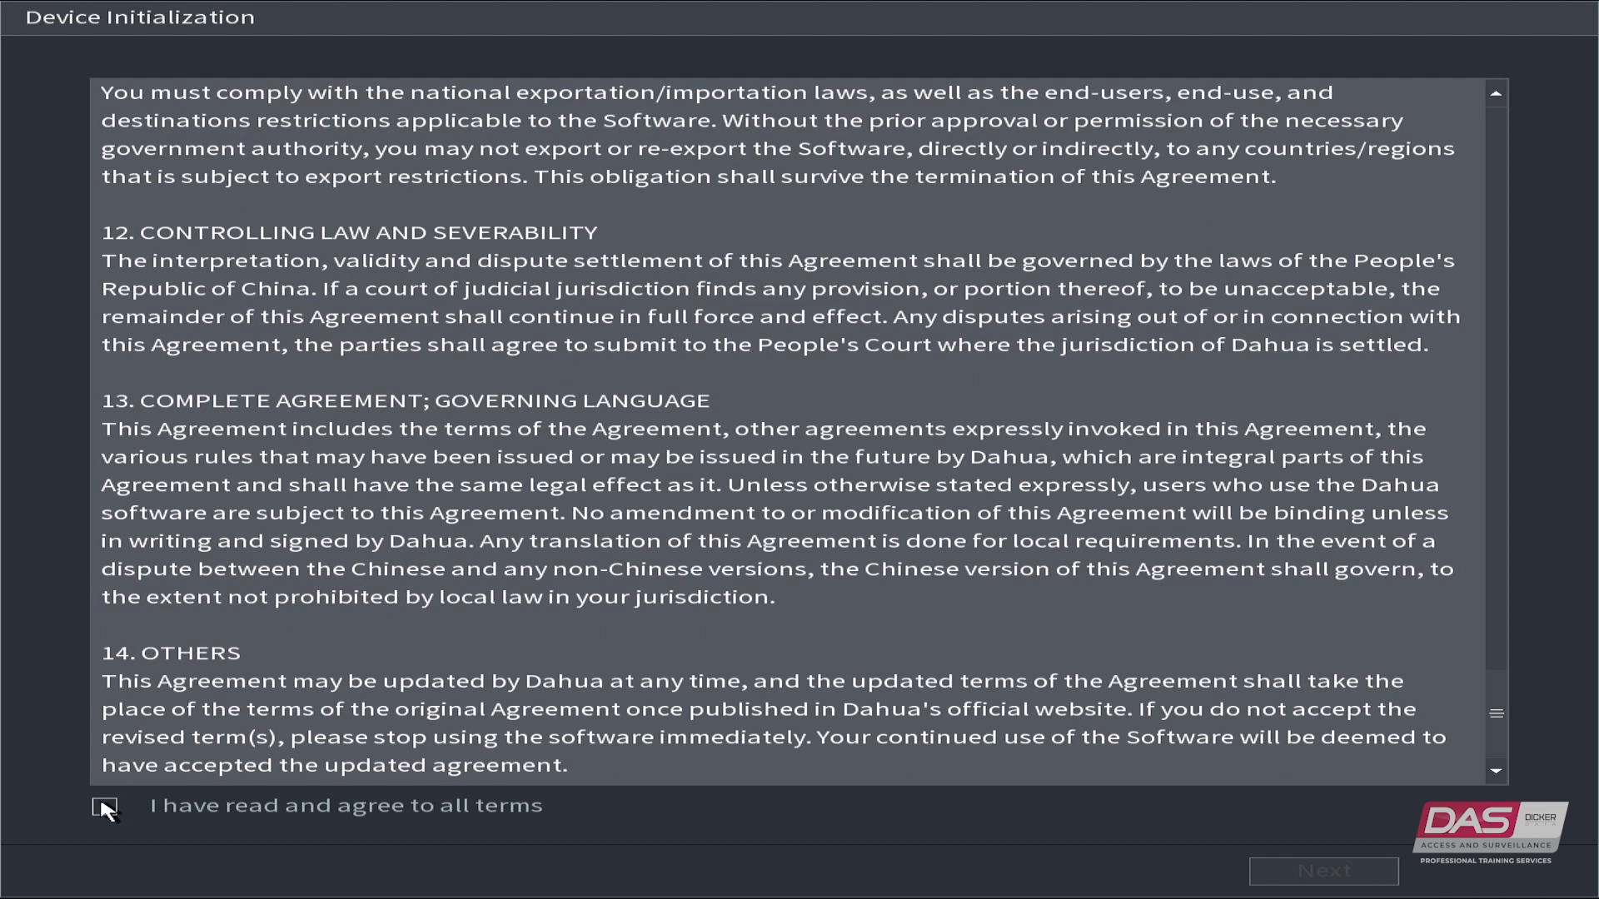
click(104, 805)
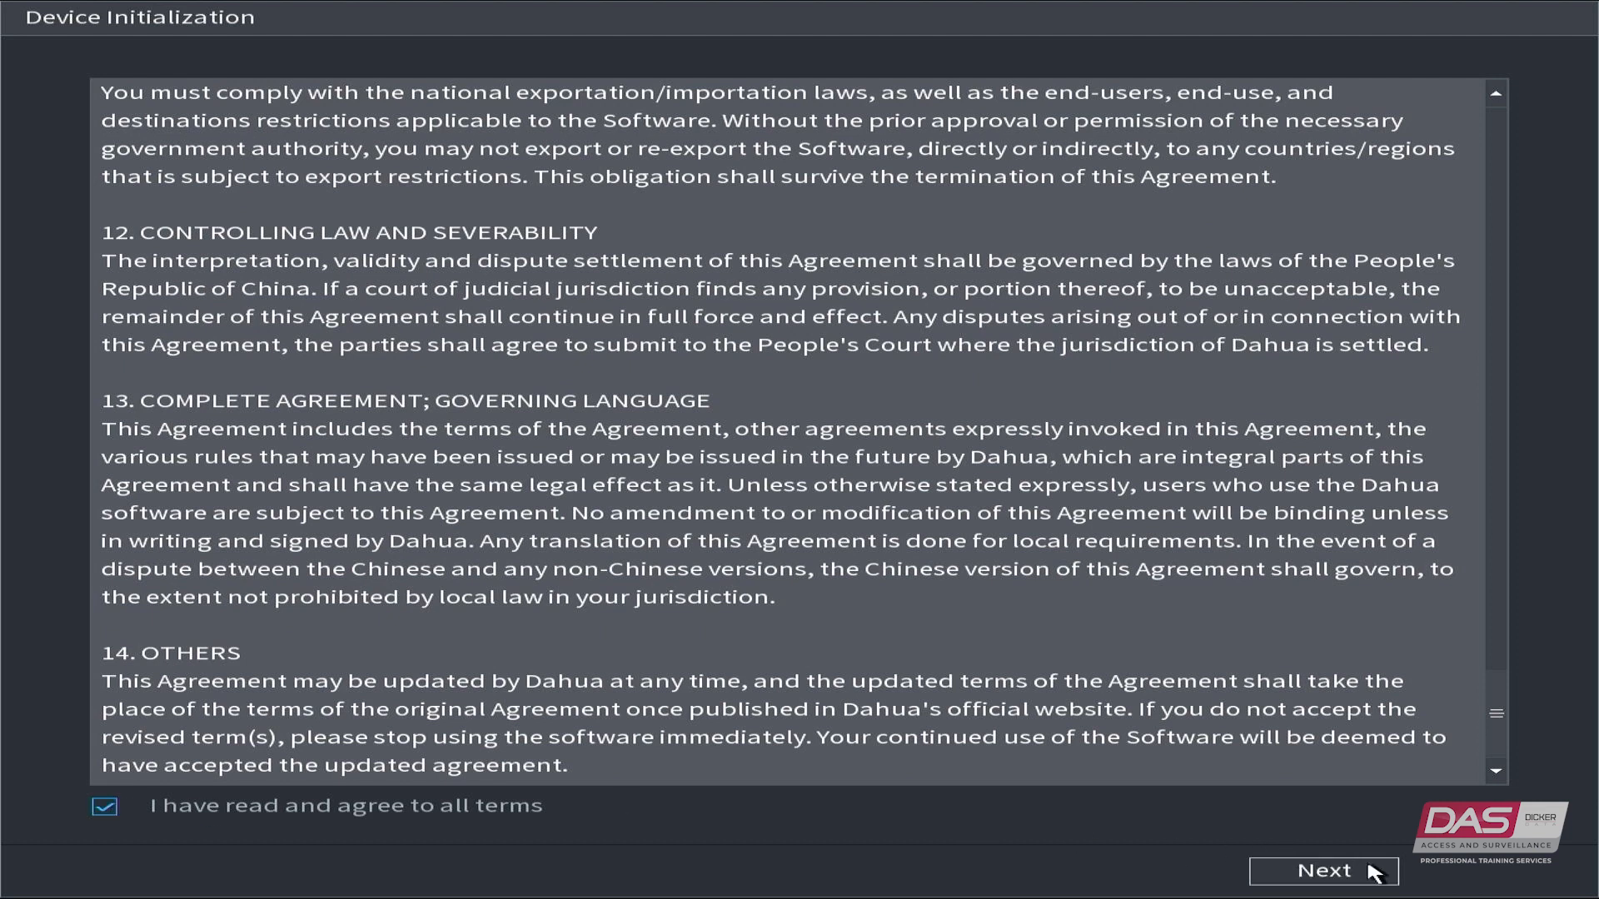
click(1324, 869)
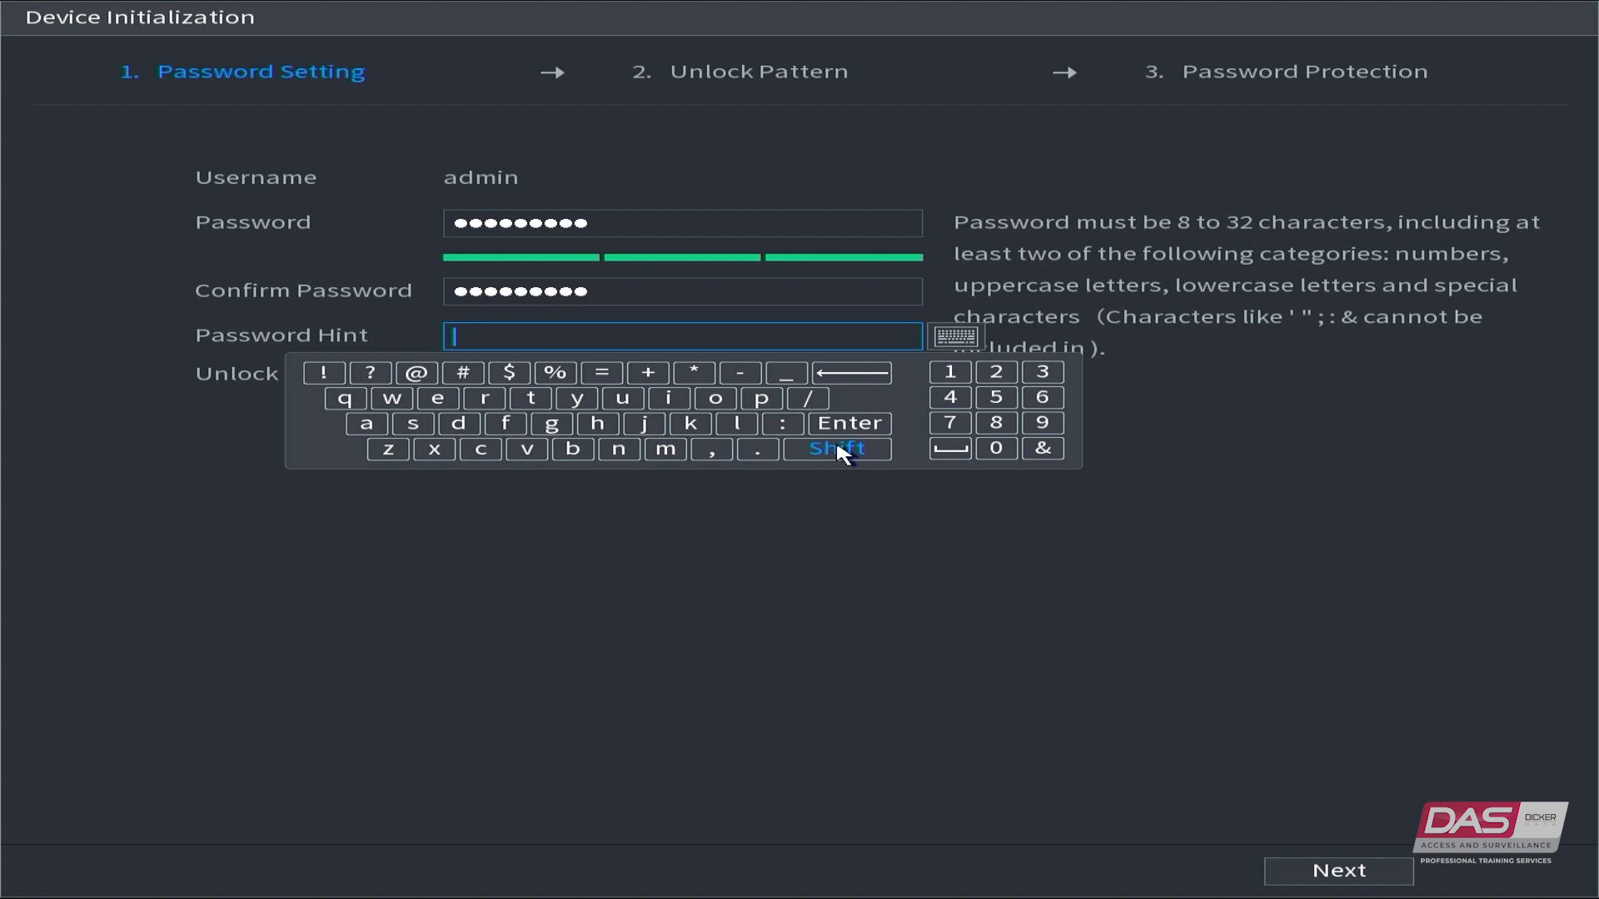
Step: Enter the password hint 'Password of NVR!!', keep Unlock Pattern enabled and continue
text(Password of)
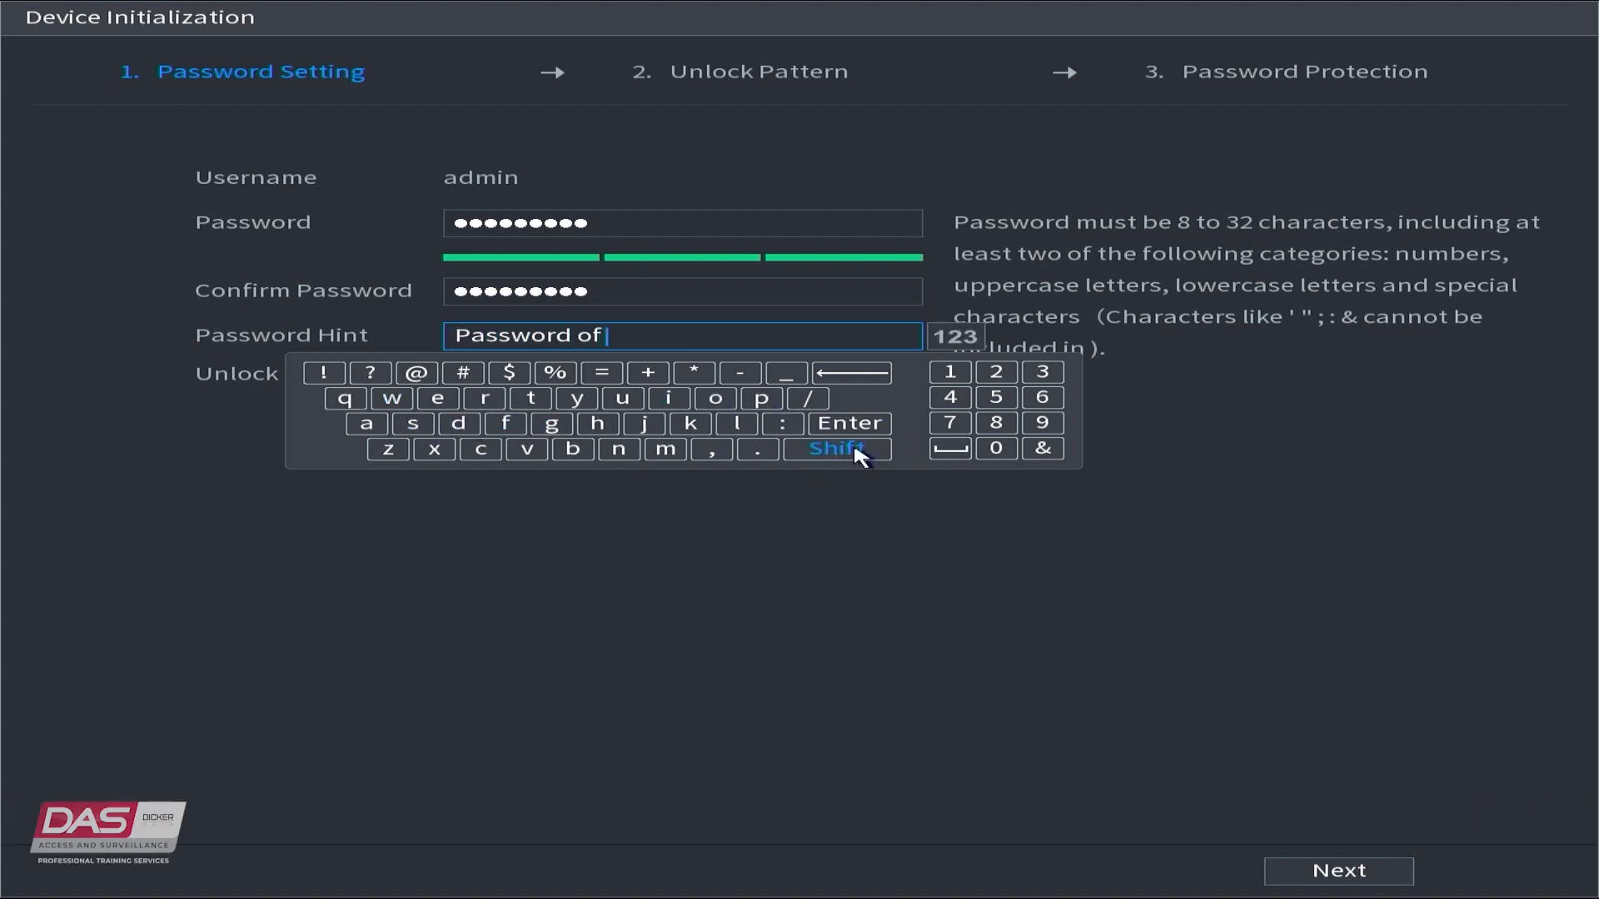
click(834, 449)
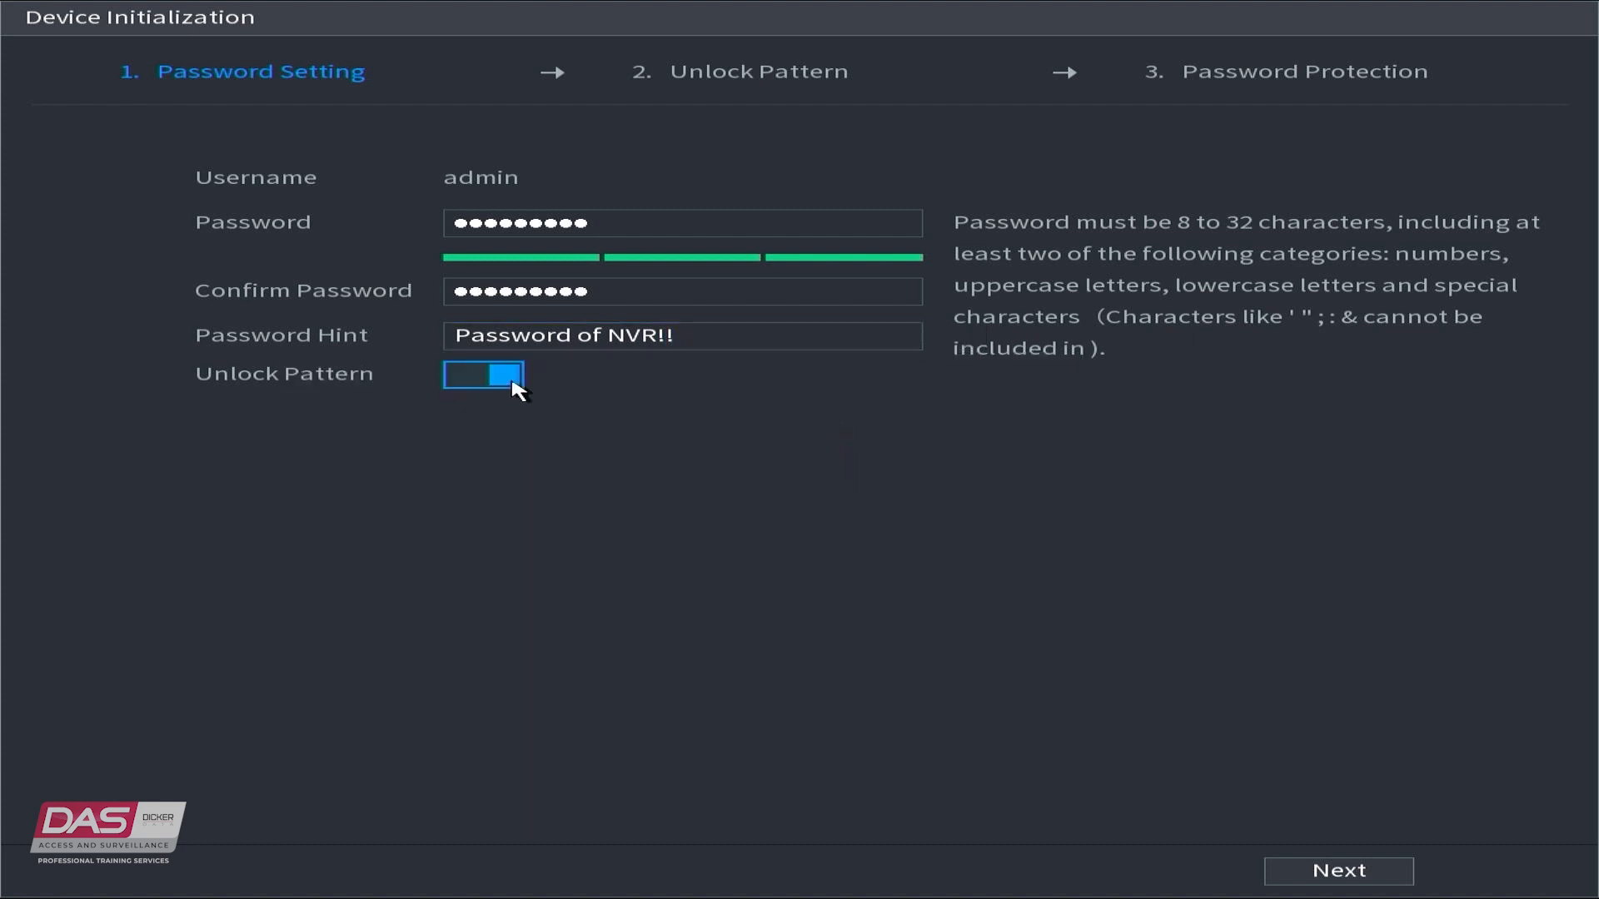
click(483, 382)
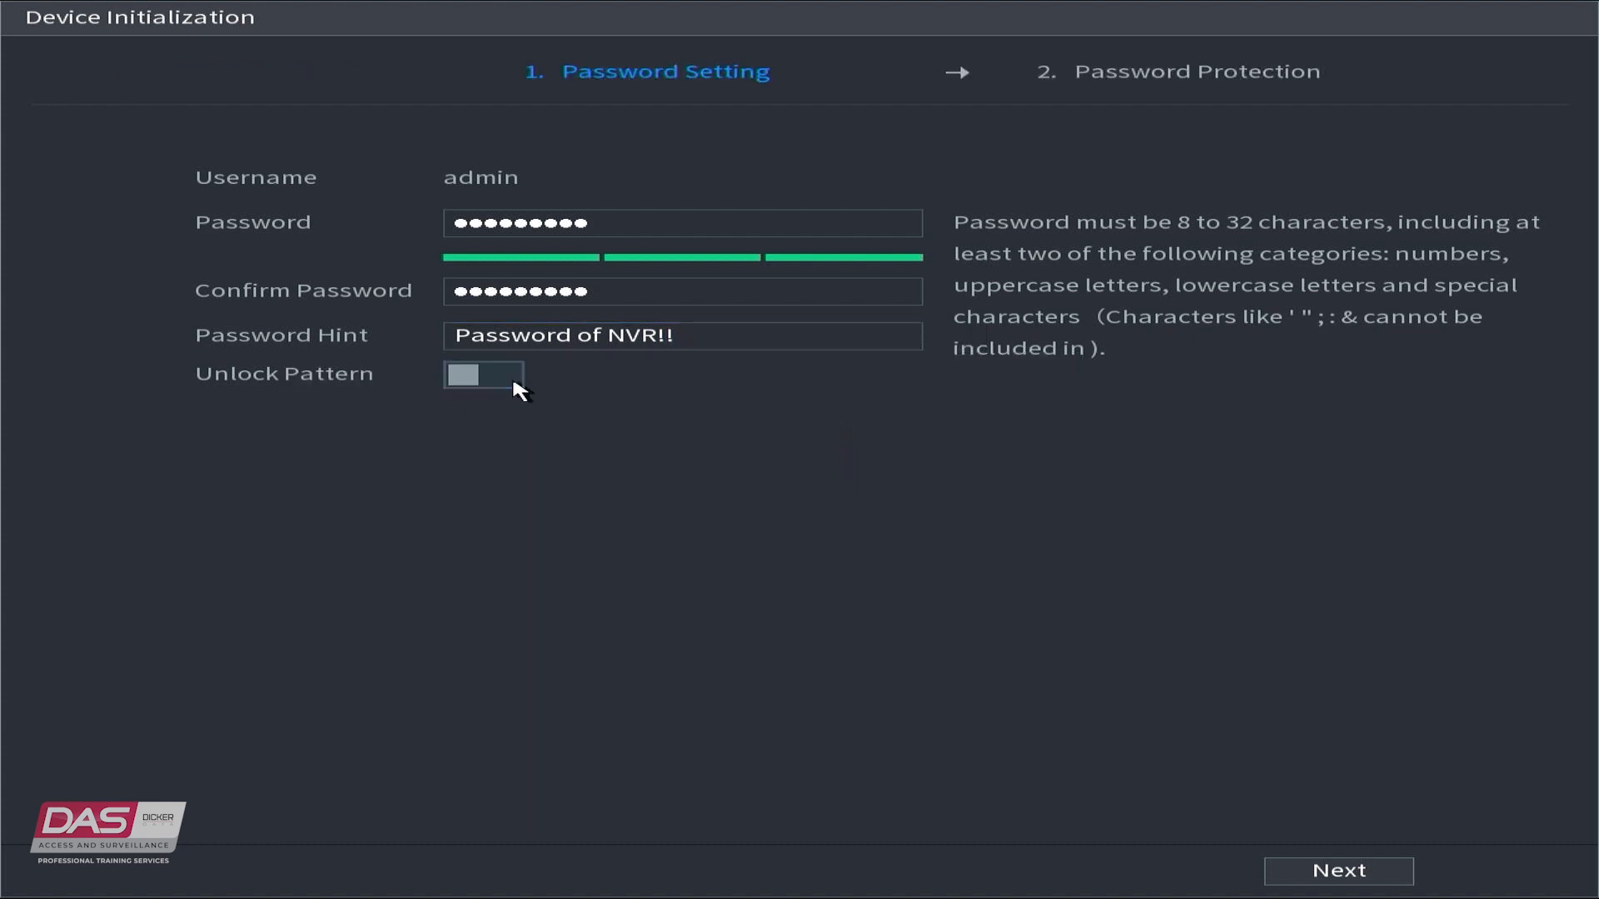
click(483, 383)
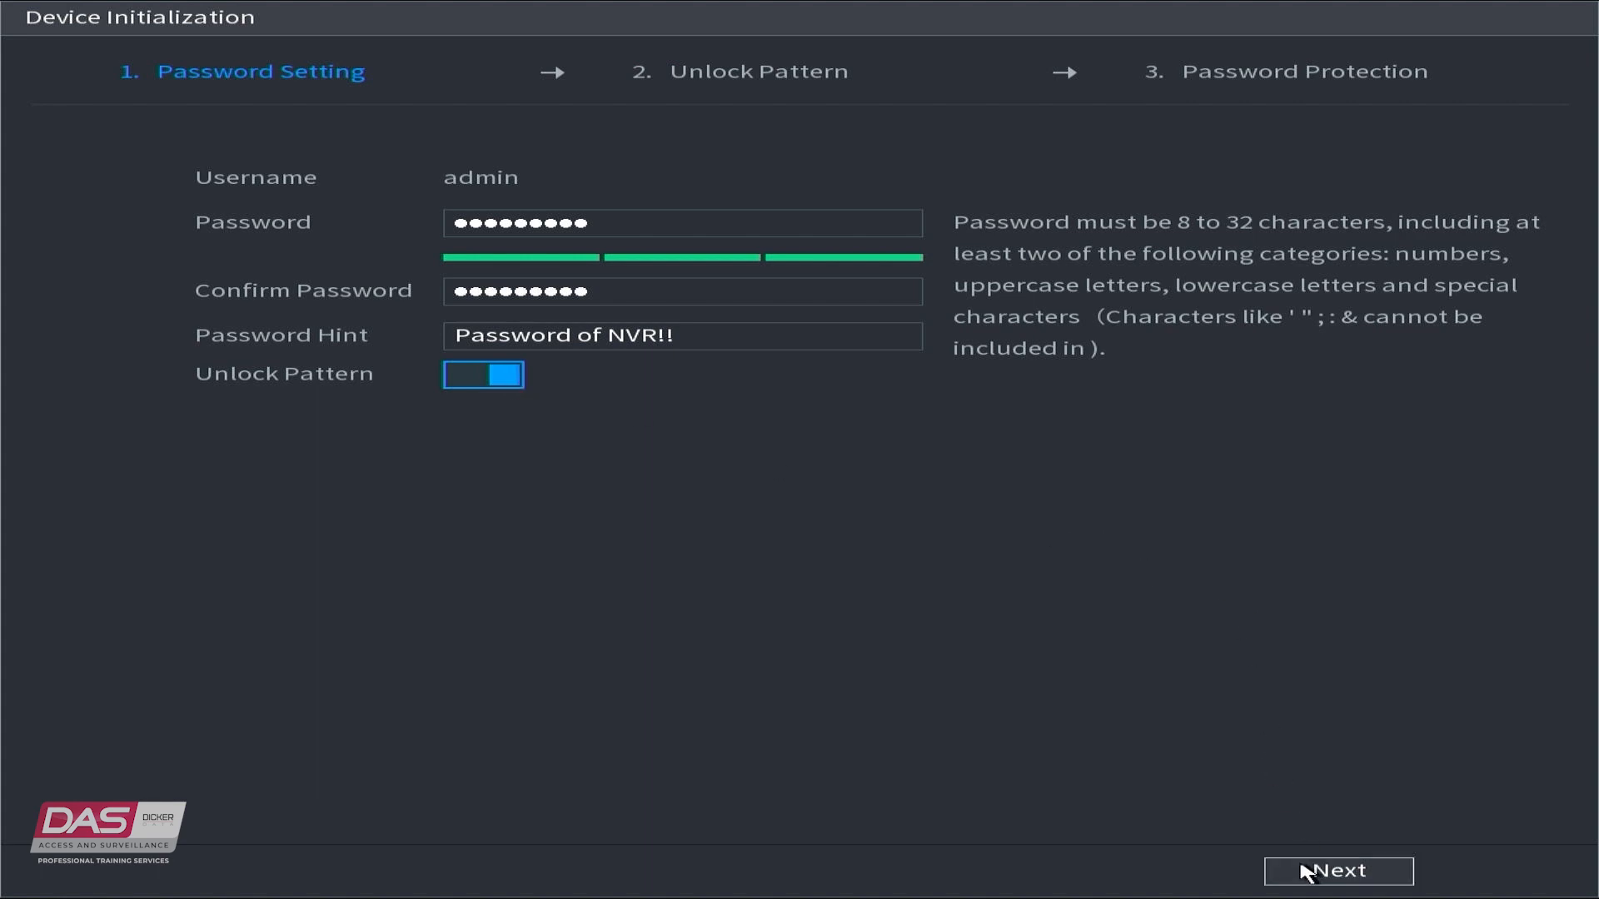
click(1338, 871)
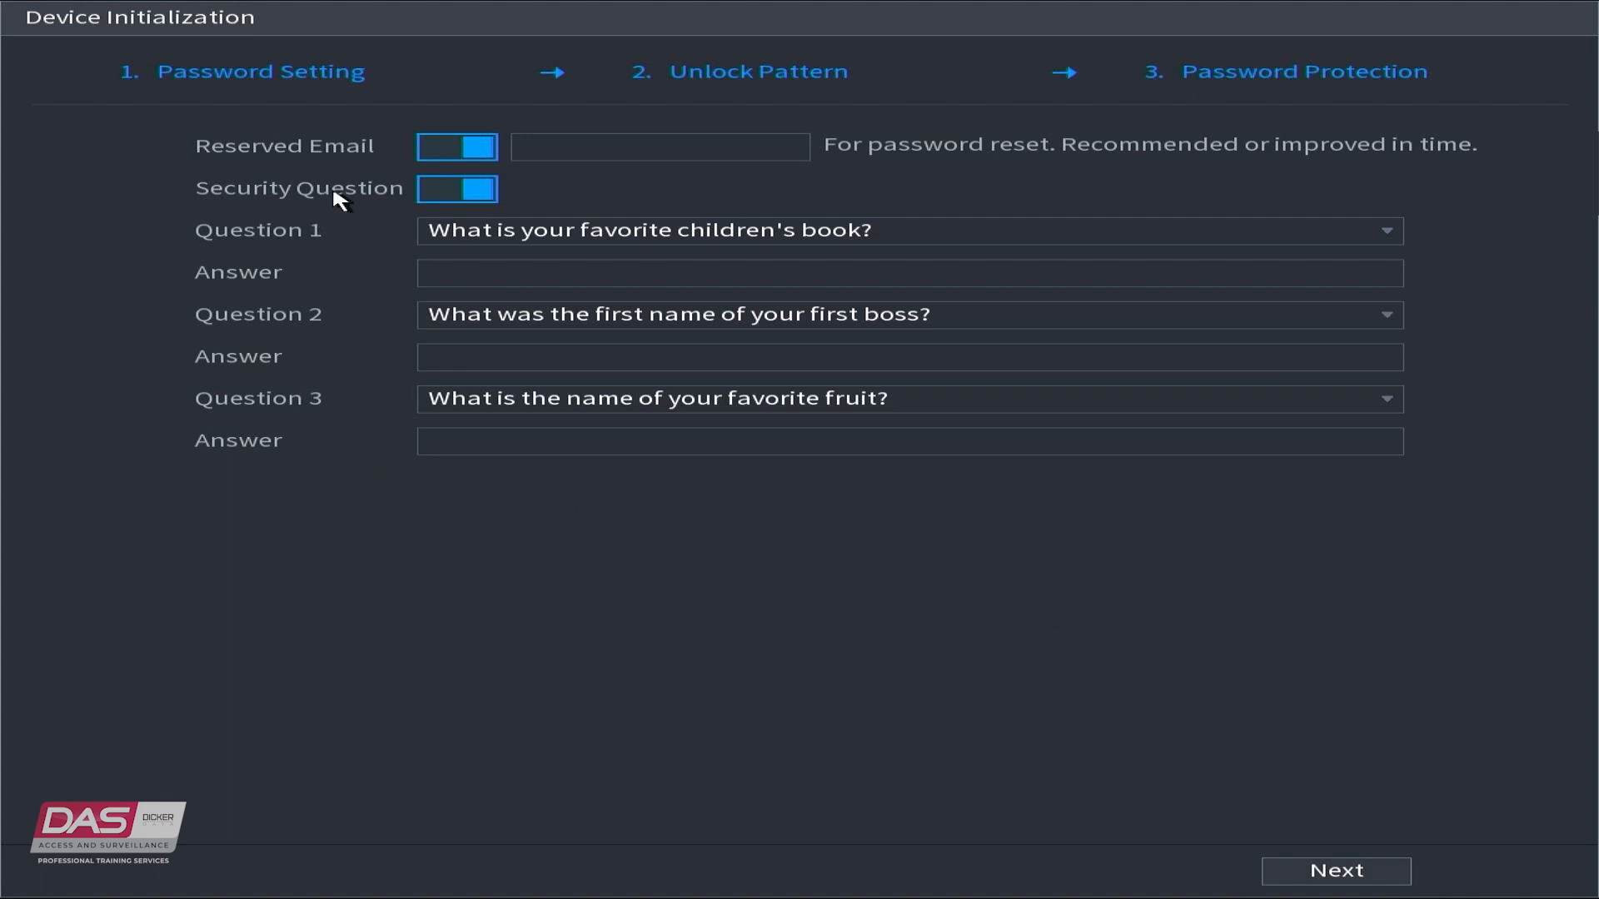
Step: Keep Reserved Email enabled and enter the recovery address beginning 'erdat'
click(455, 147)
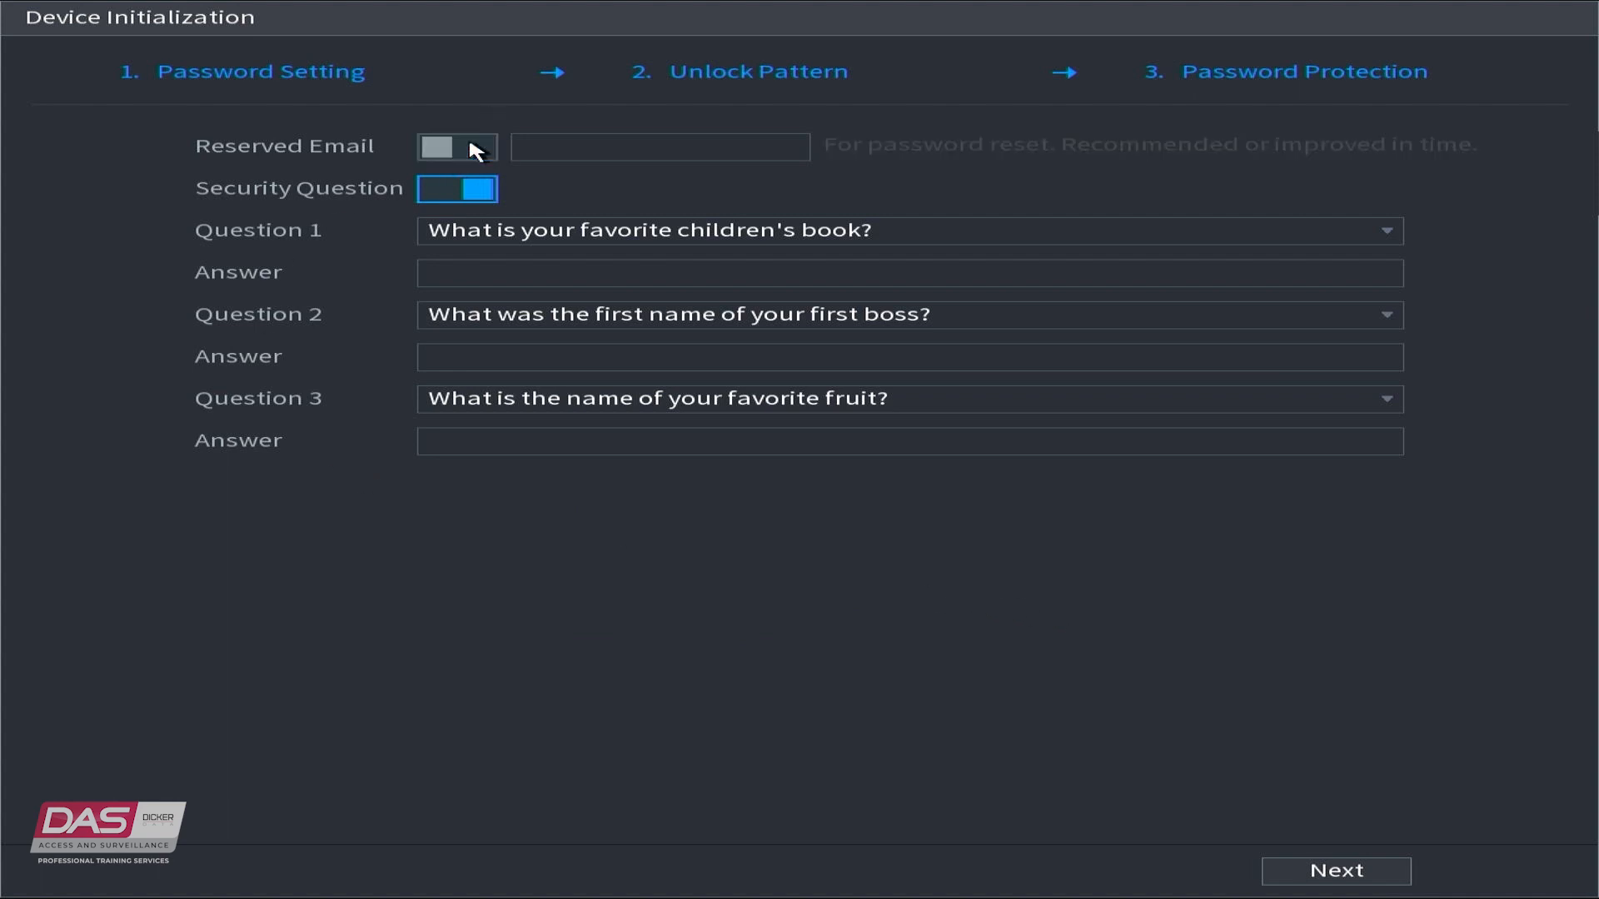
click(456, 146)
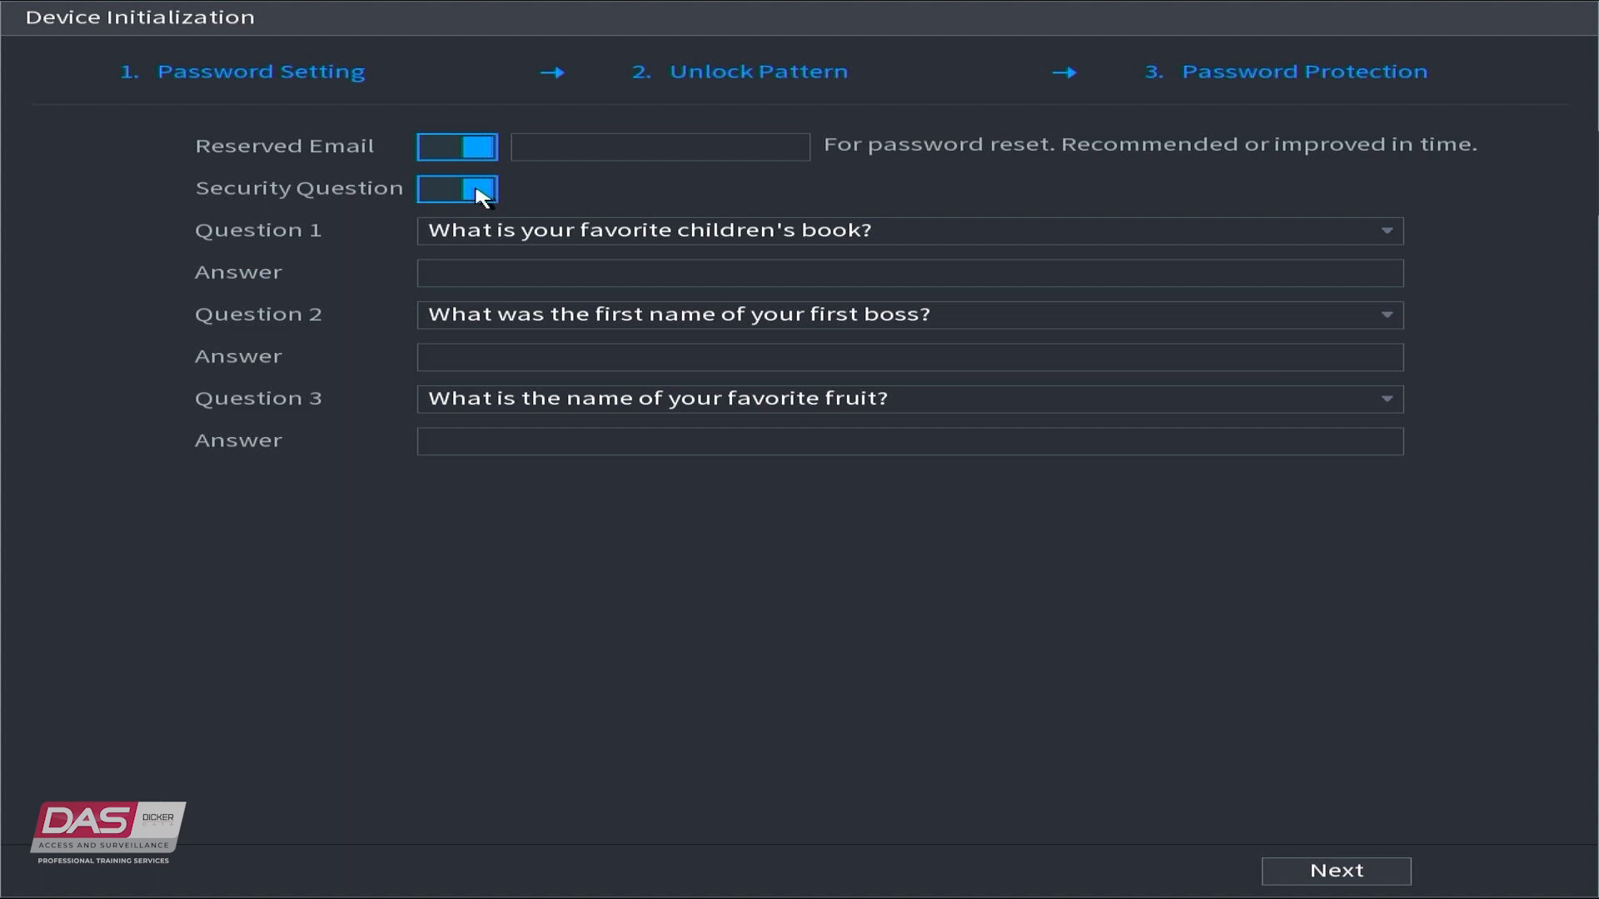
click(658, 147)
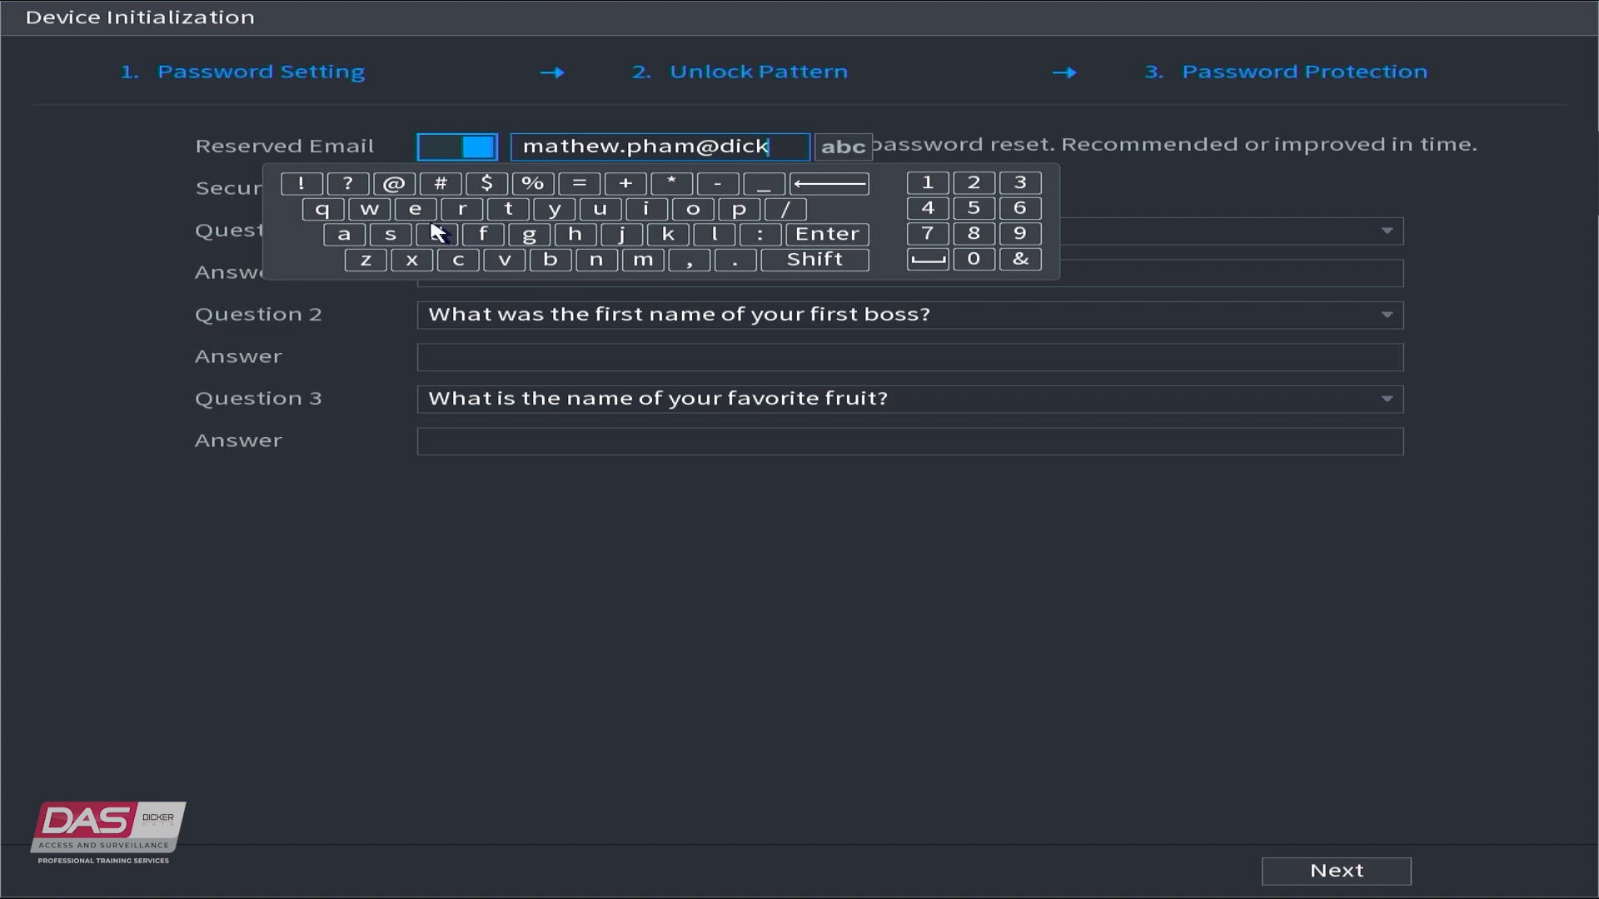
text(erdat)
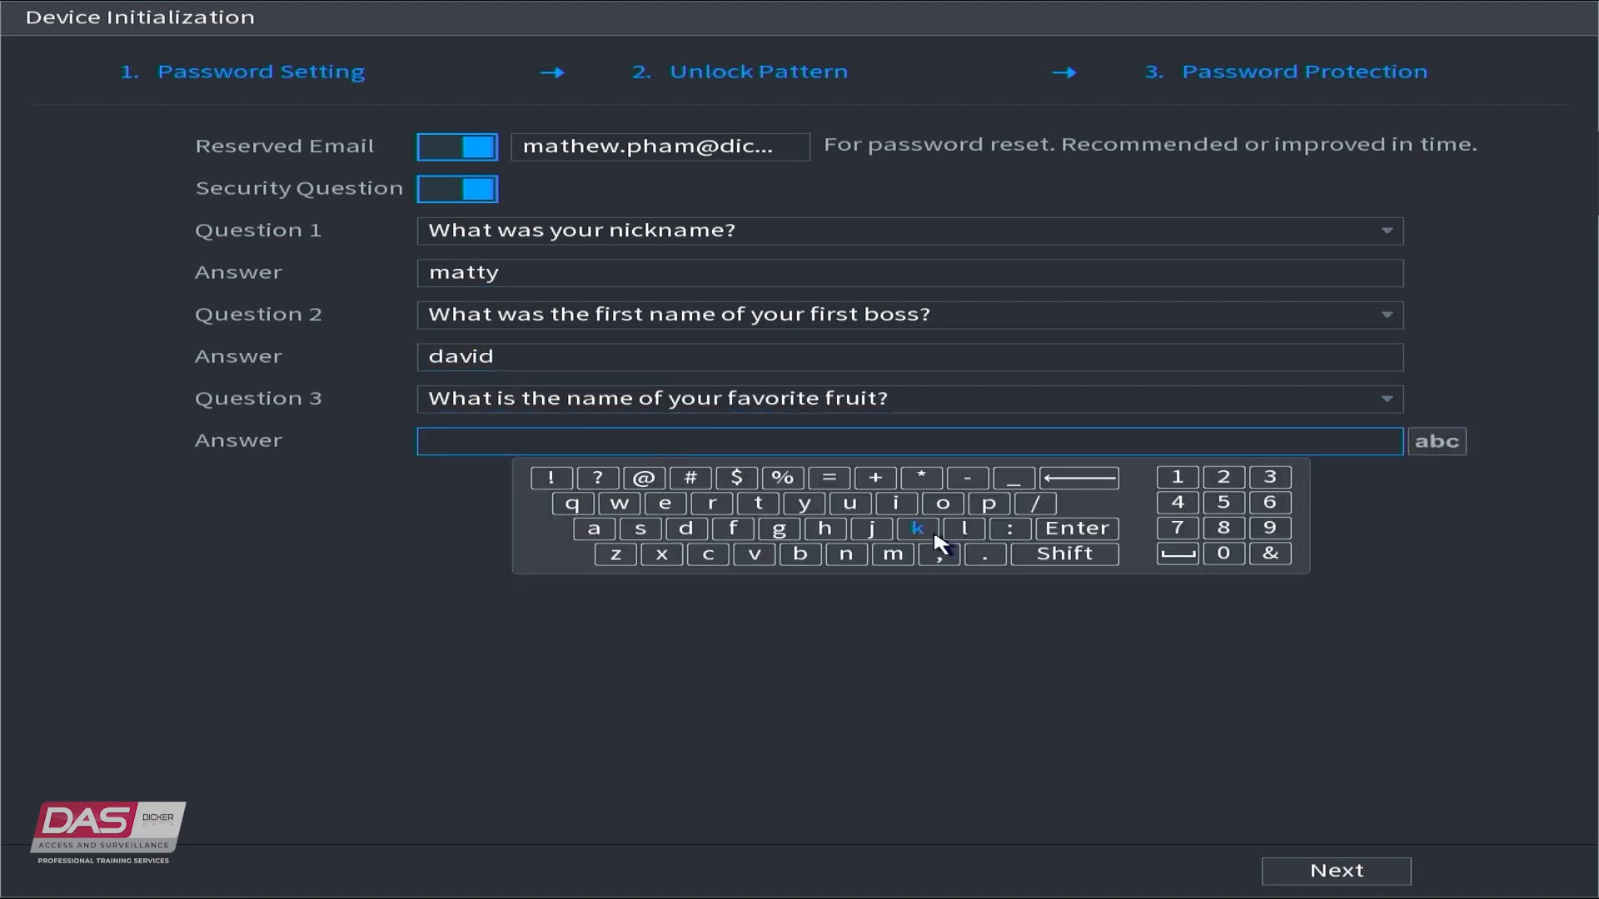
Step: Answer the security questions (e.g. 'kiwi') and continue to the startup wizard's Network step
text(kiwi)
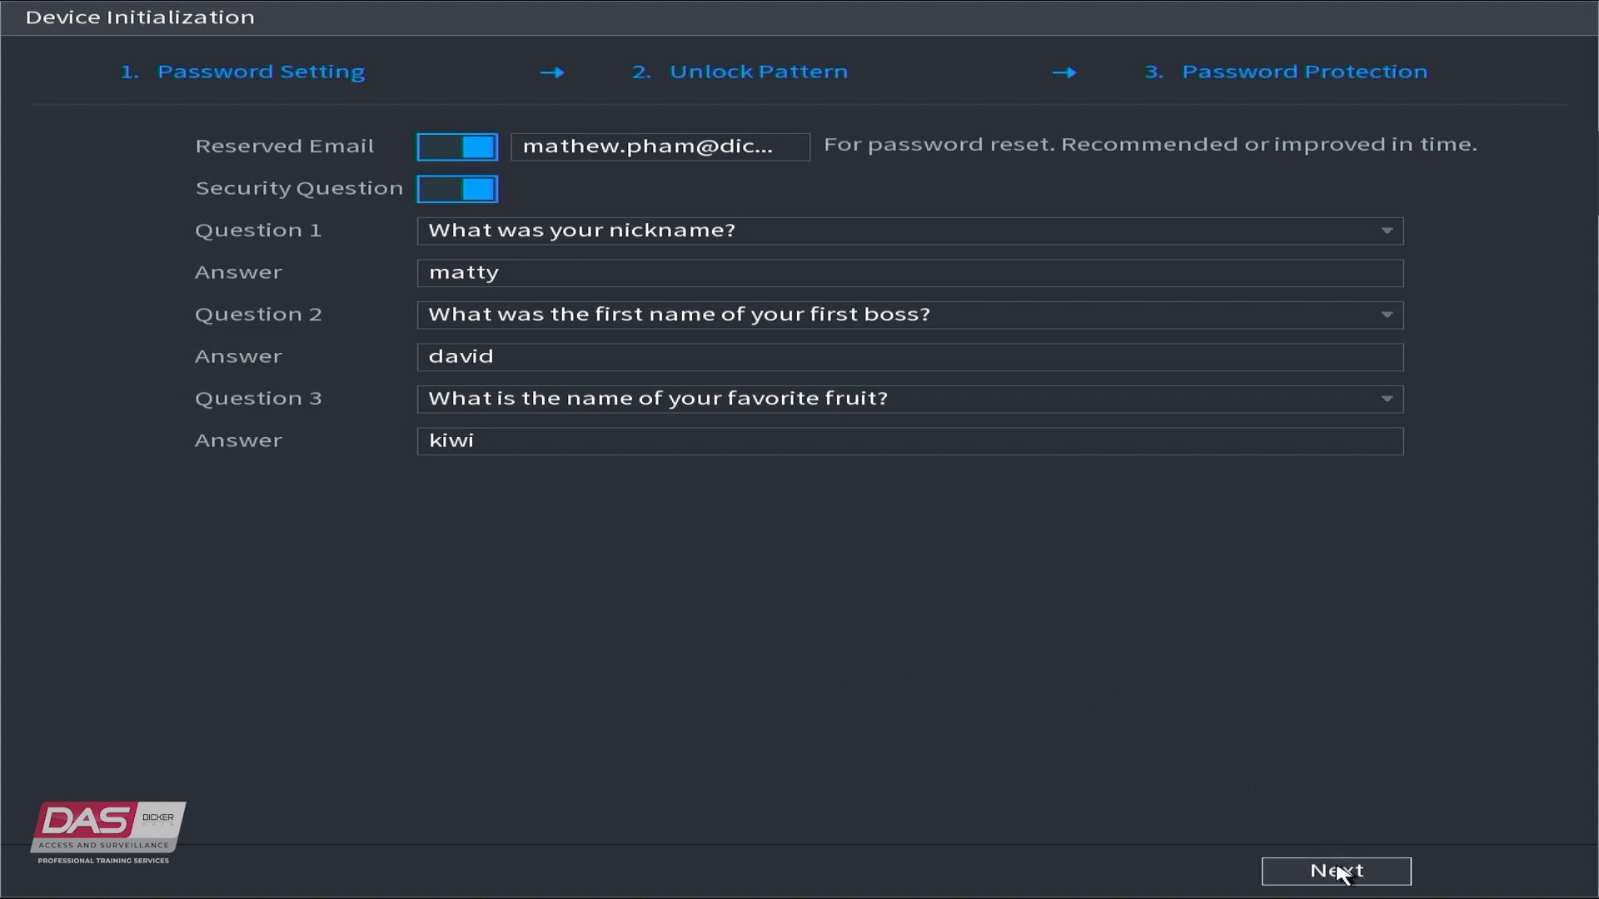
click(1334, 871)
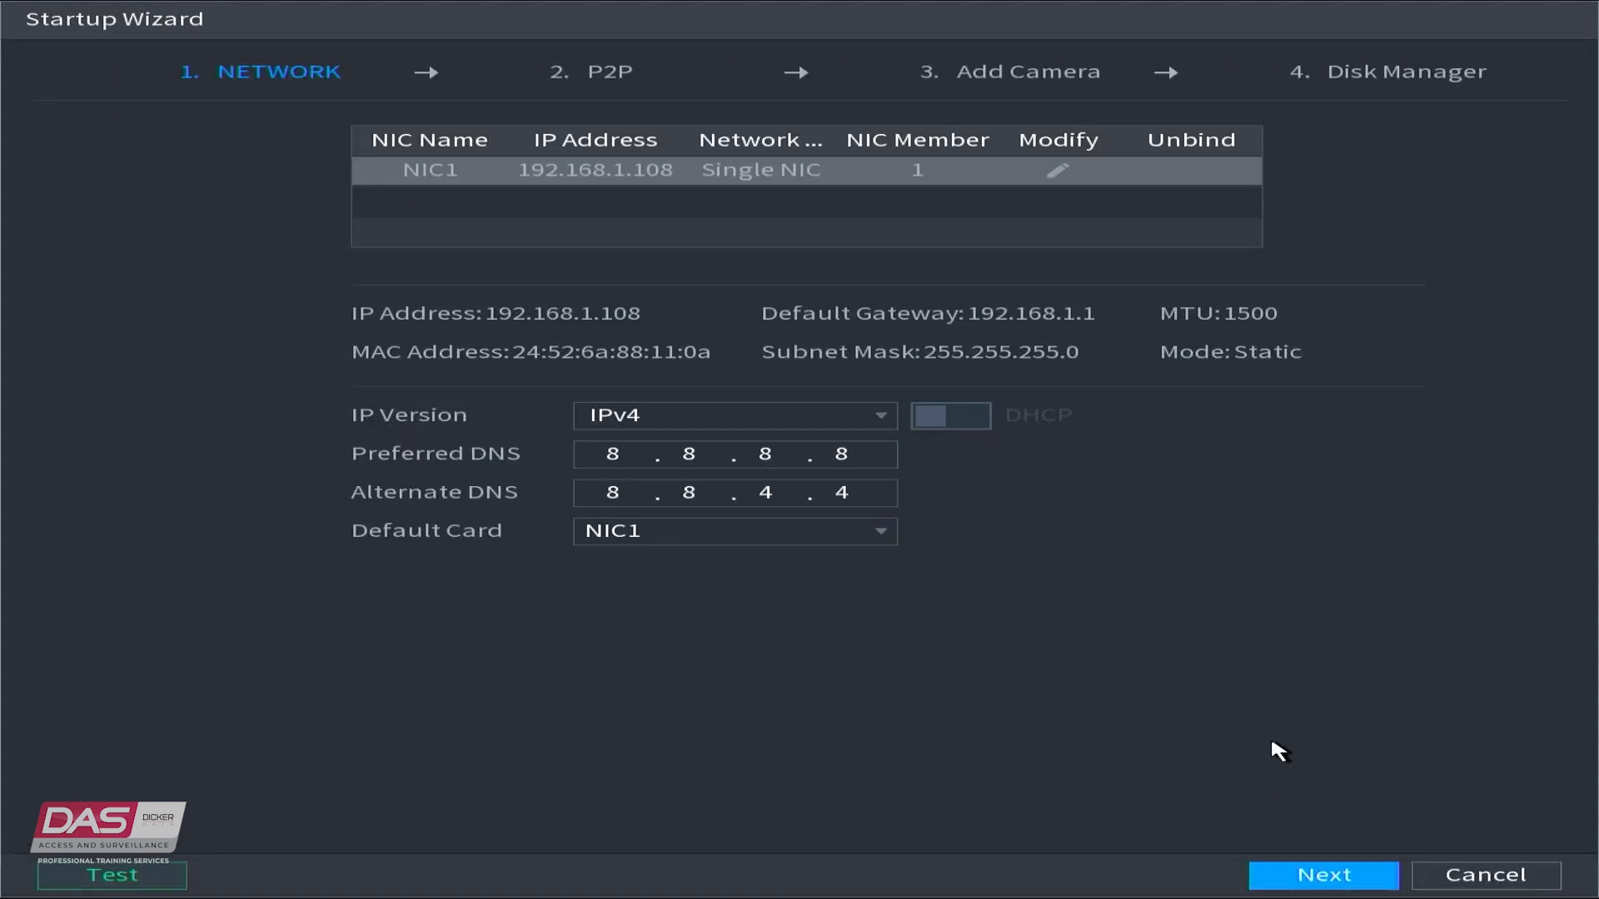
mouse_move(578, 633)
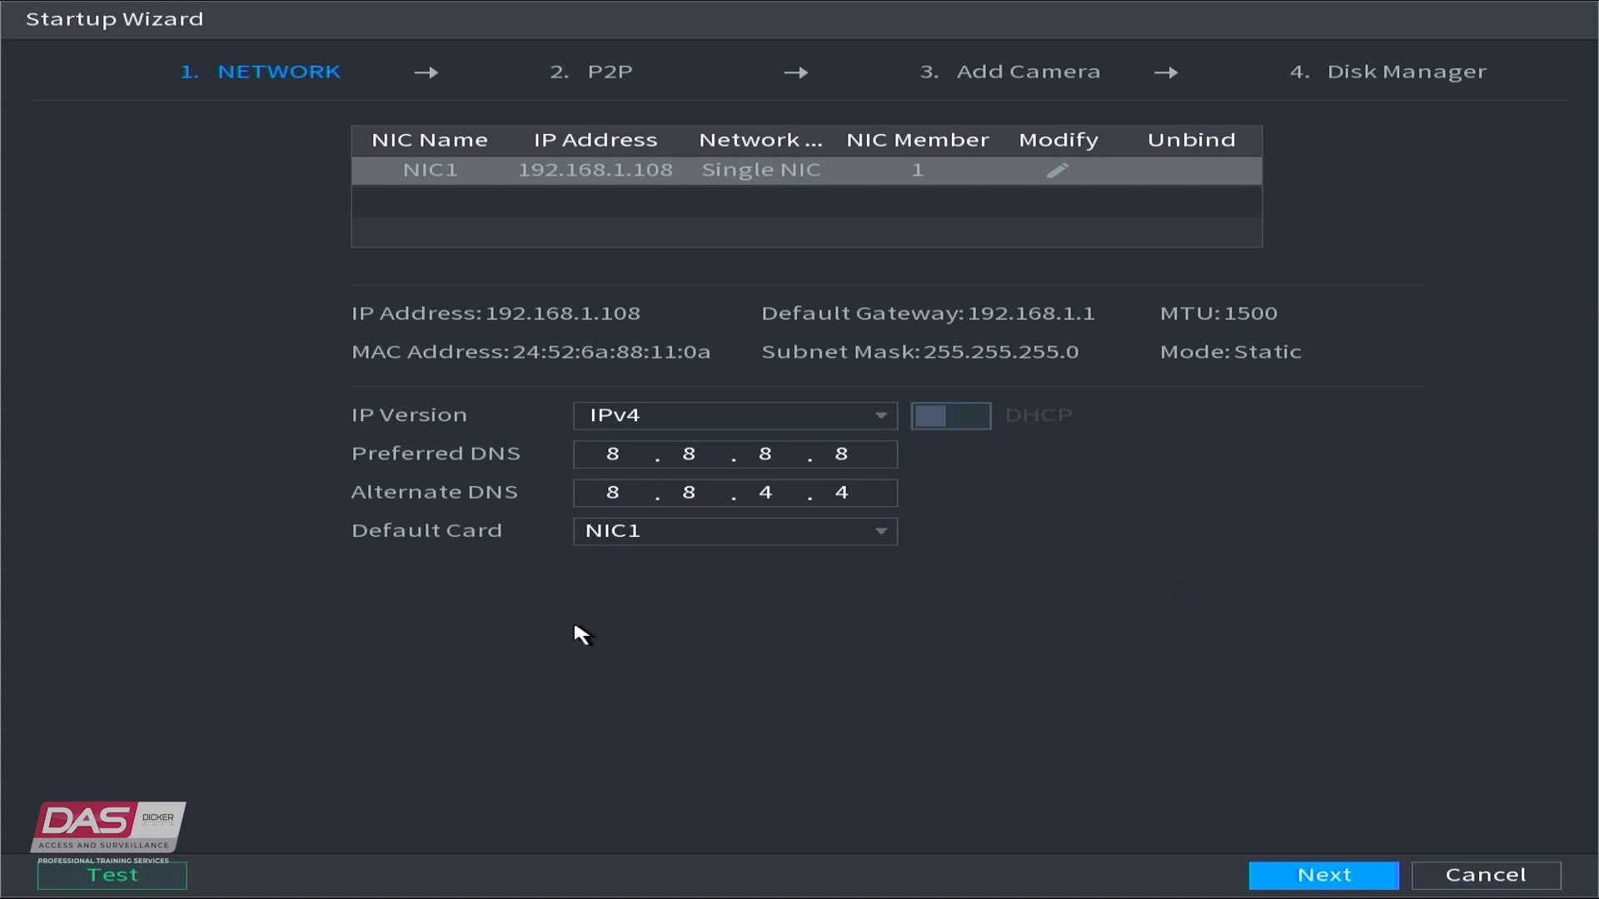
mouse_move(1108, 773)
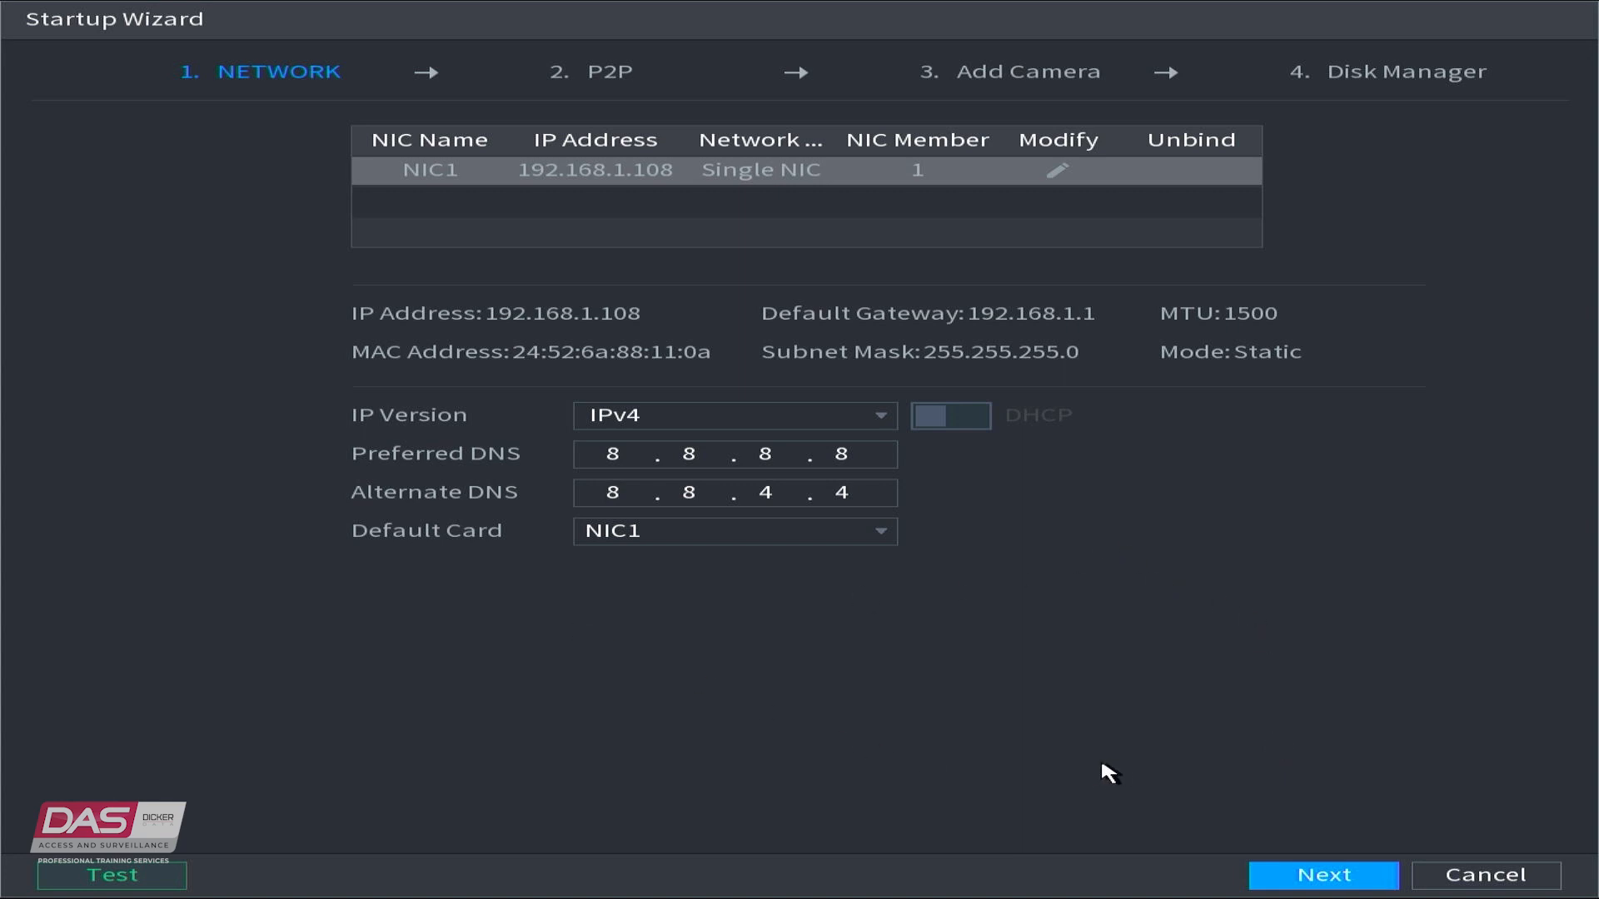
mouse_move(1324, 711)
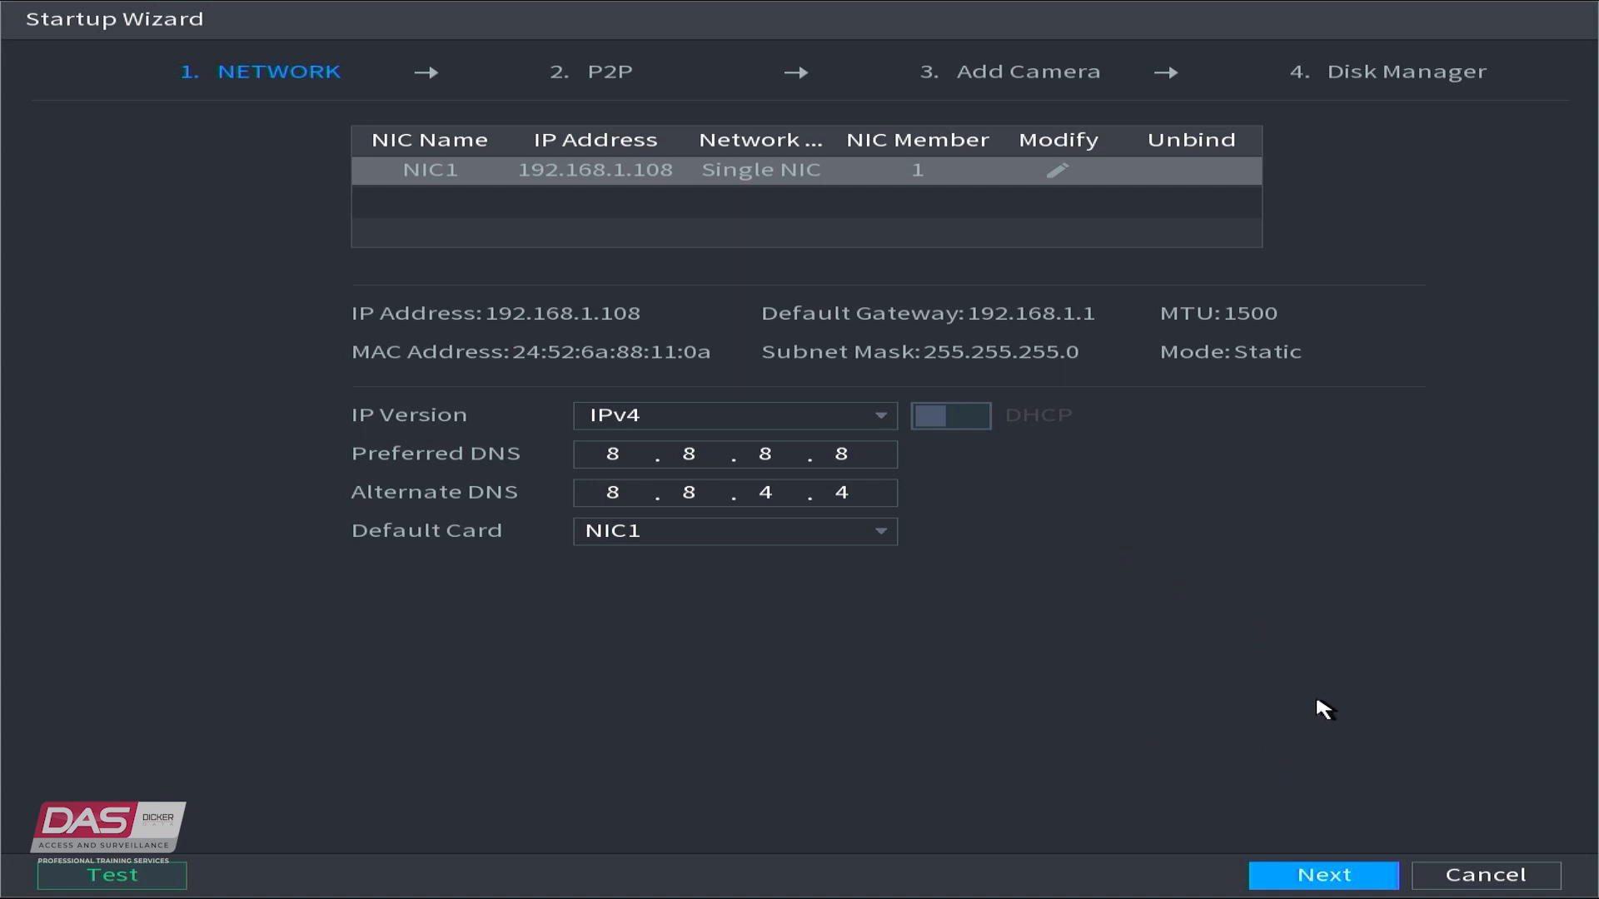
mouse_move(263, 120)
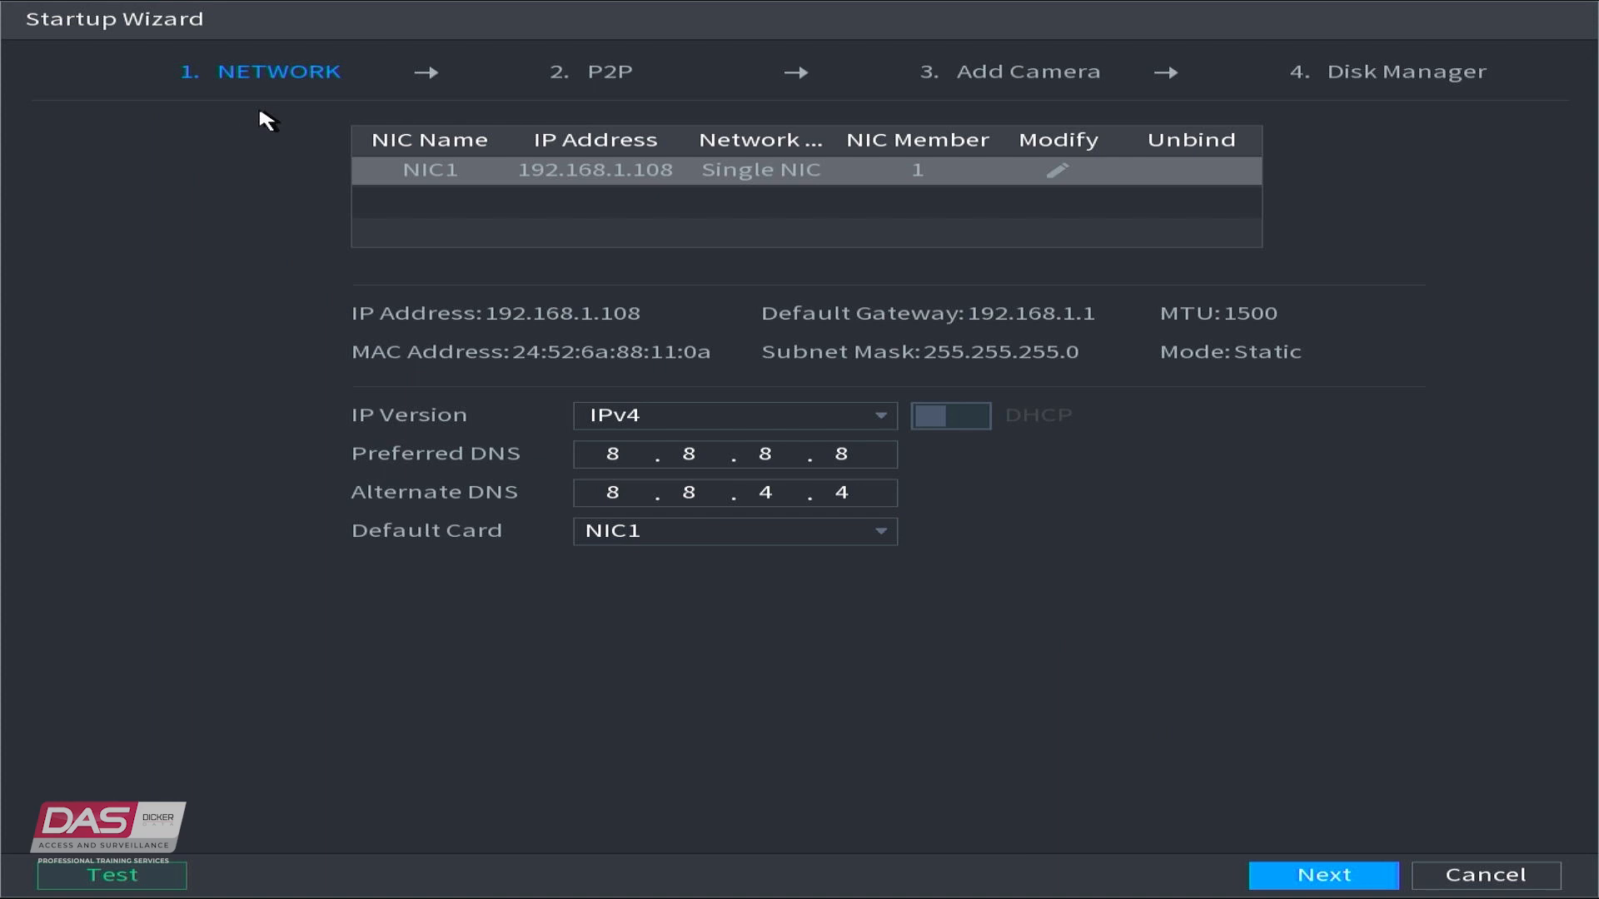
mouse_move(443, 112)
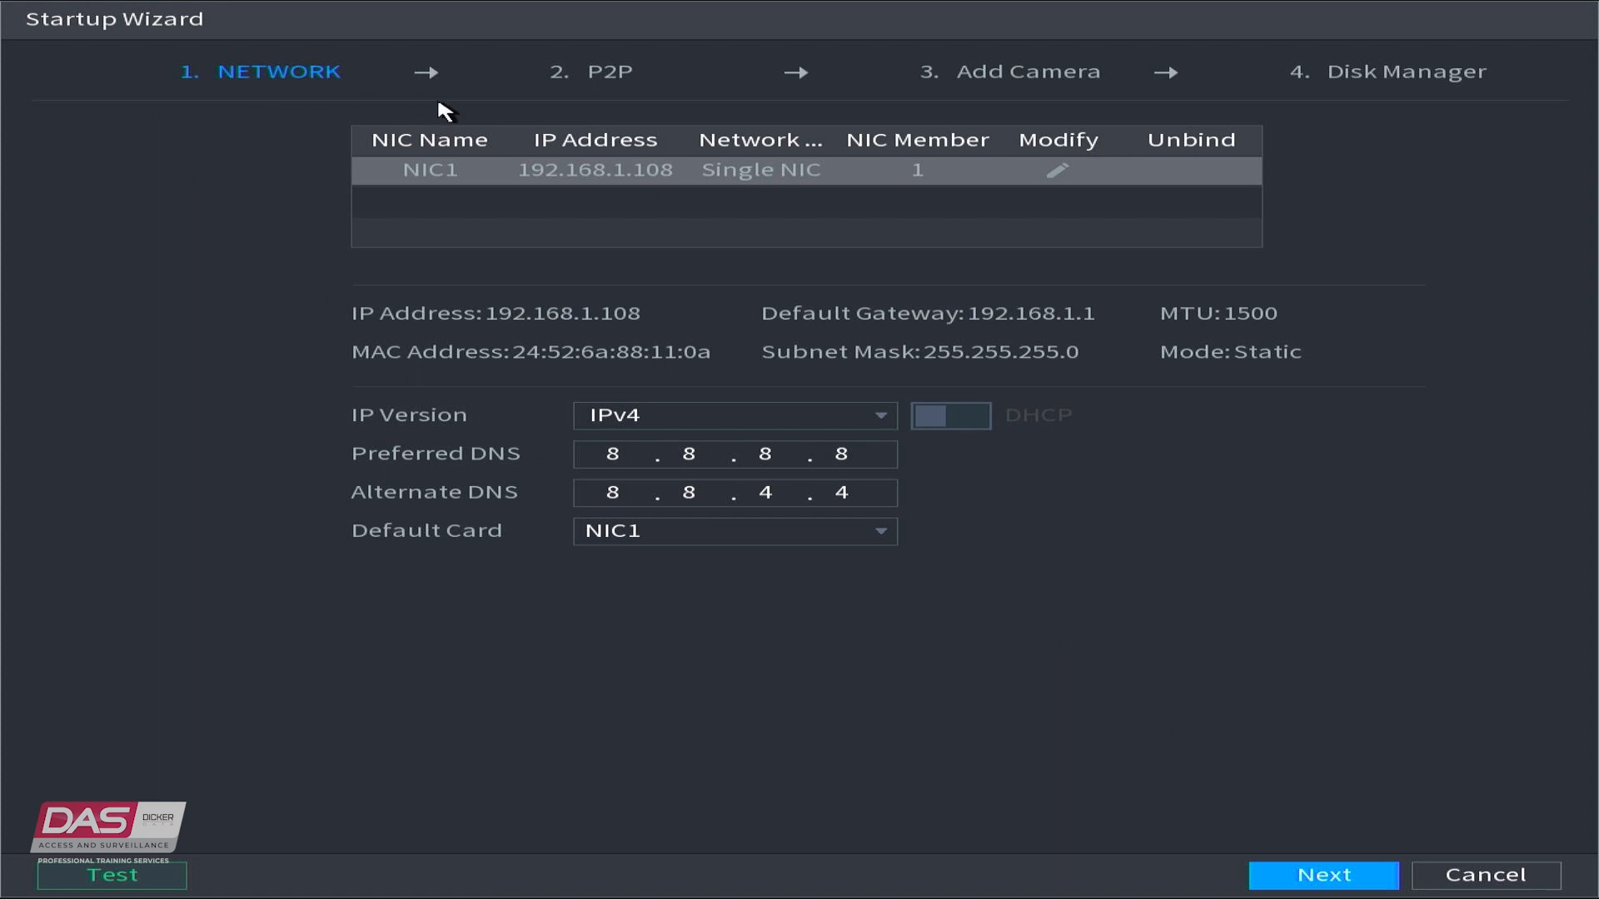
mouse_move(618, 103)
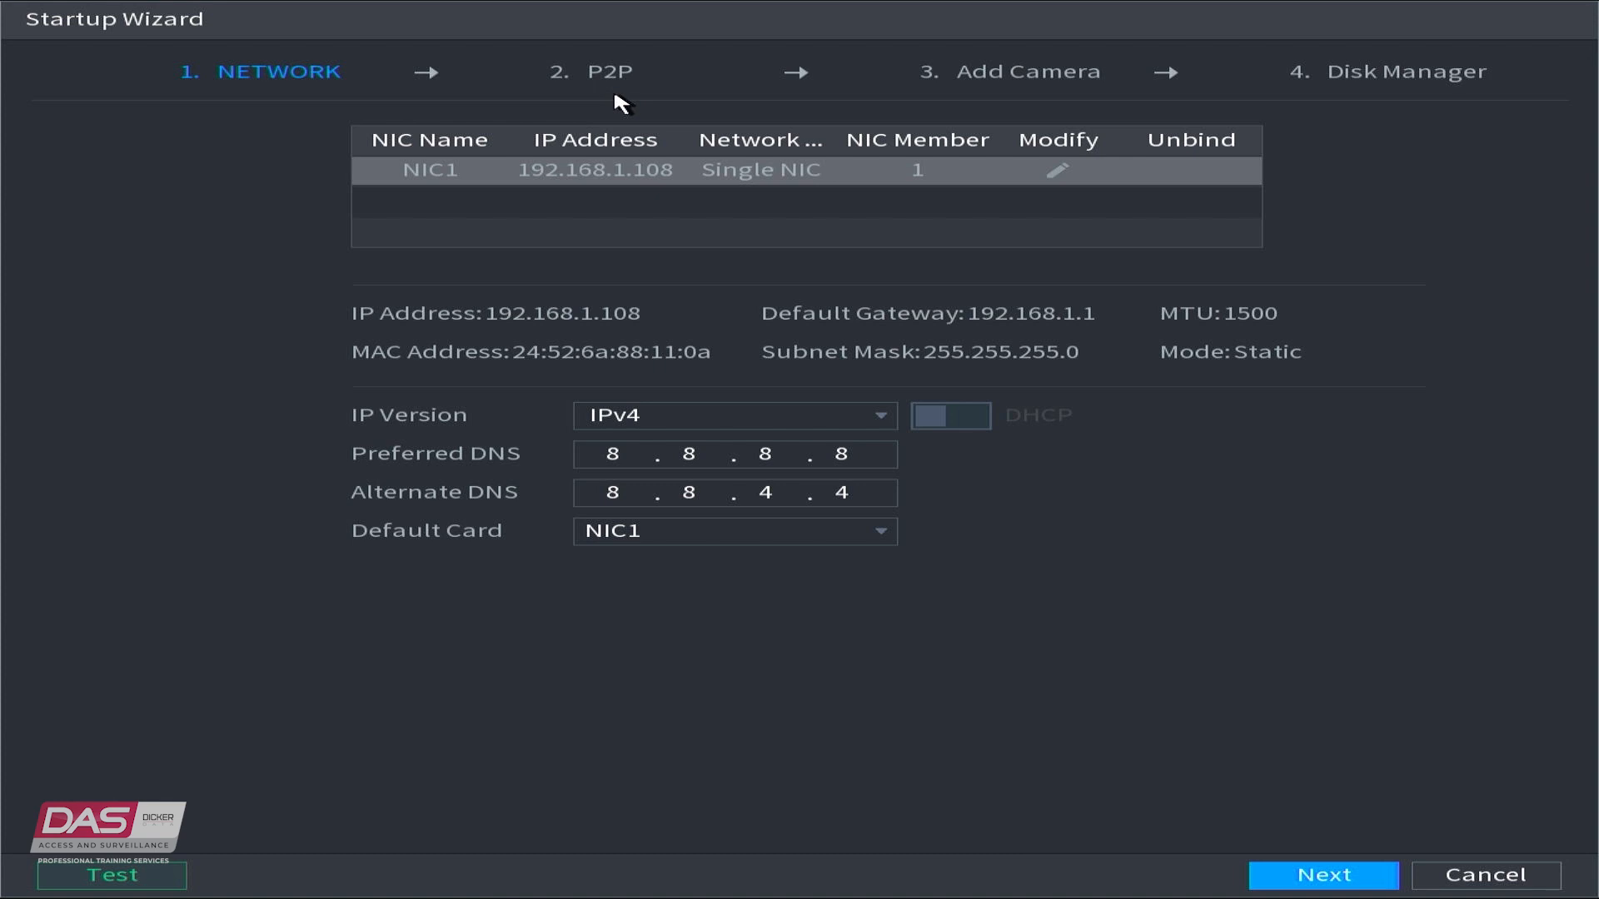
mouse_move(1056, 120)
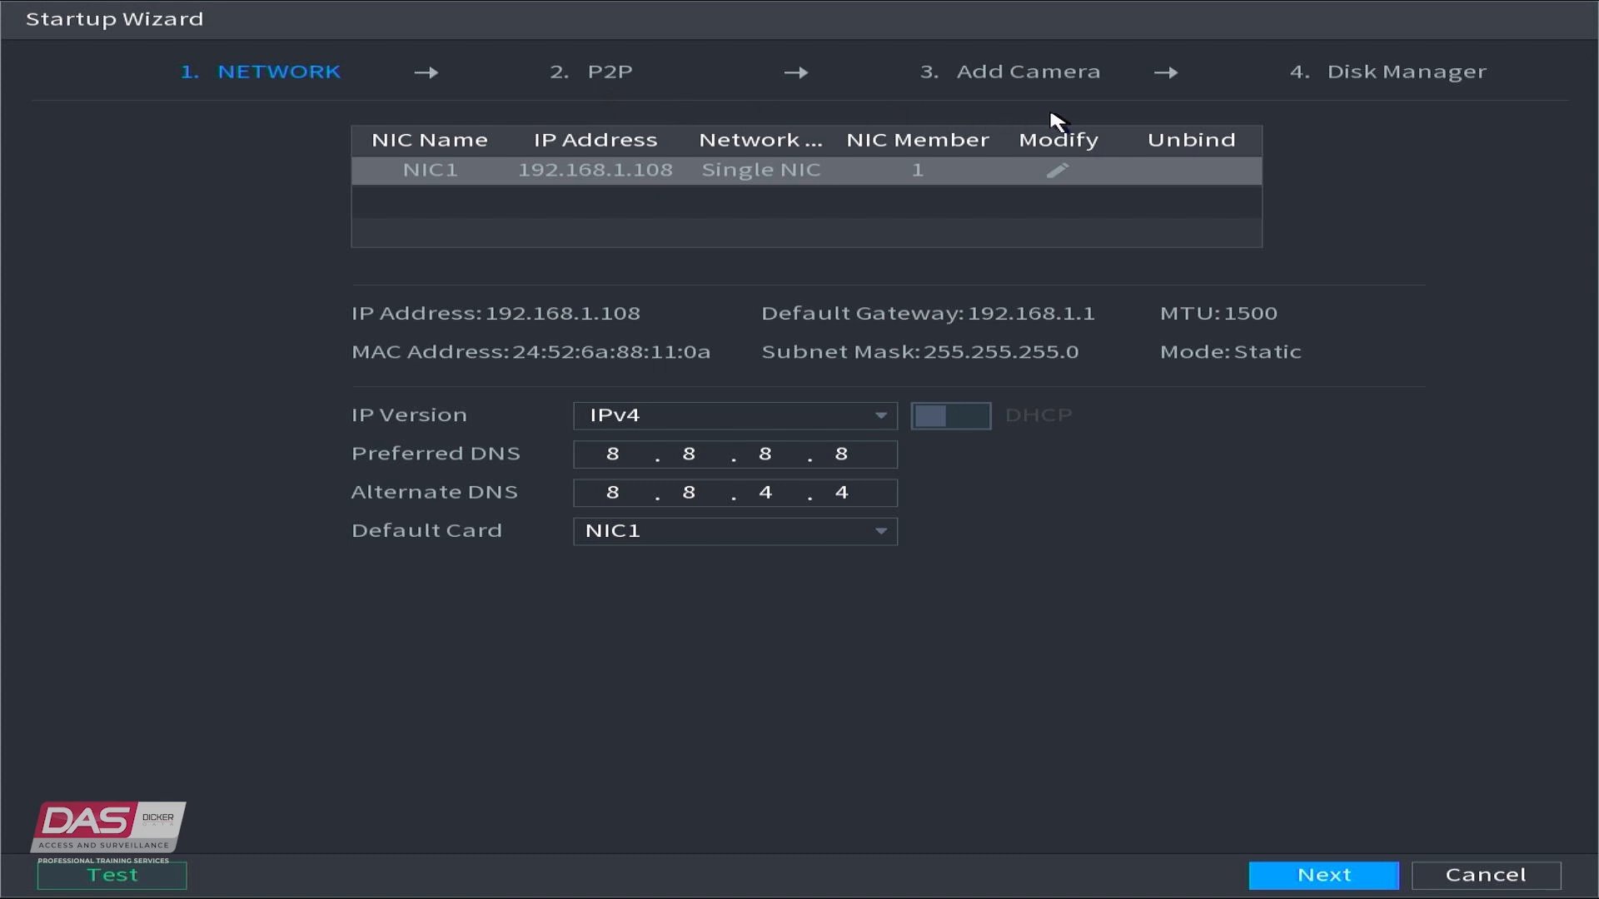
mouse_move(1419, 126)
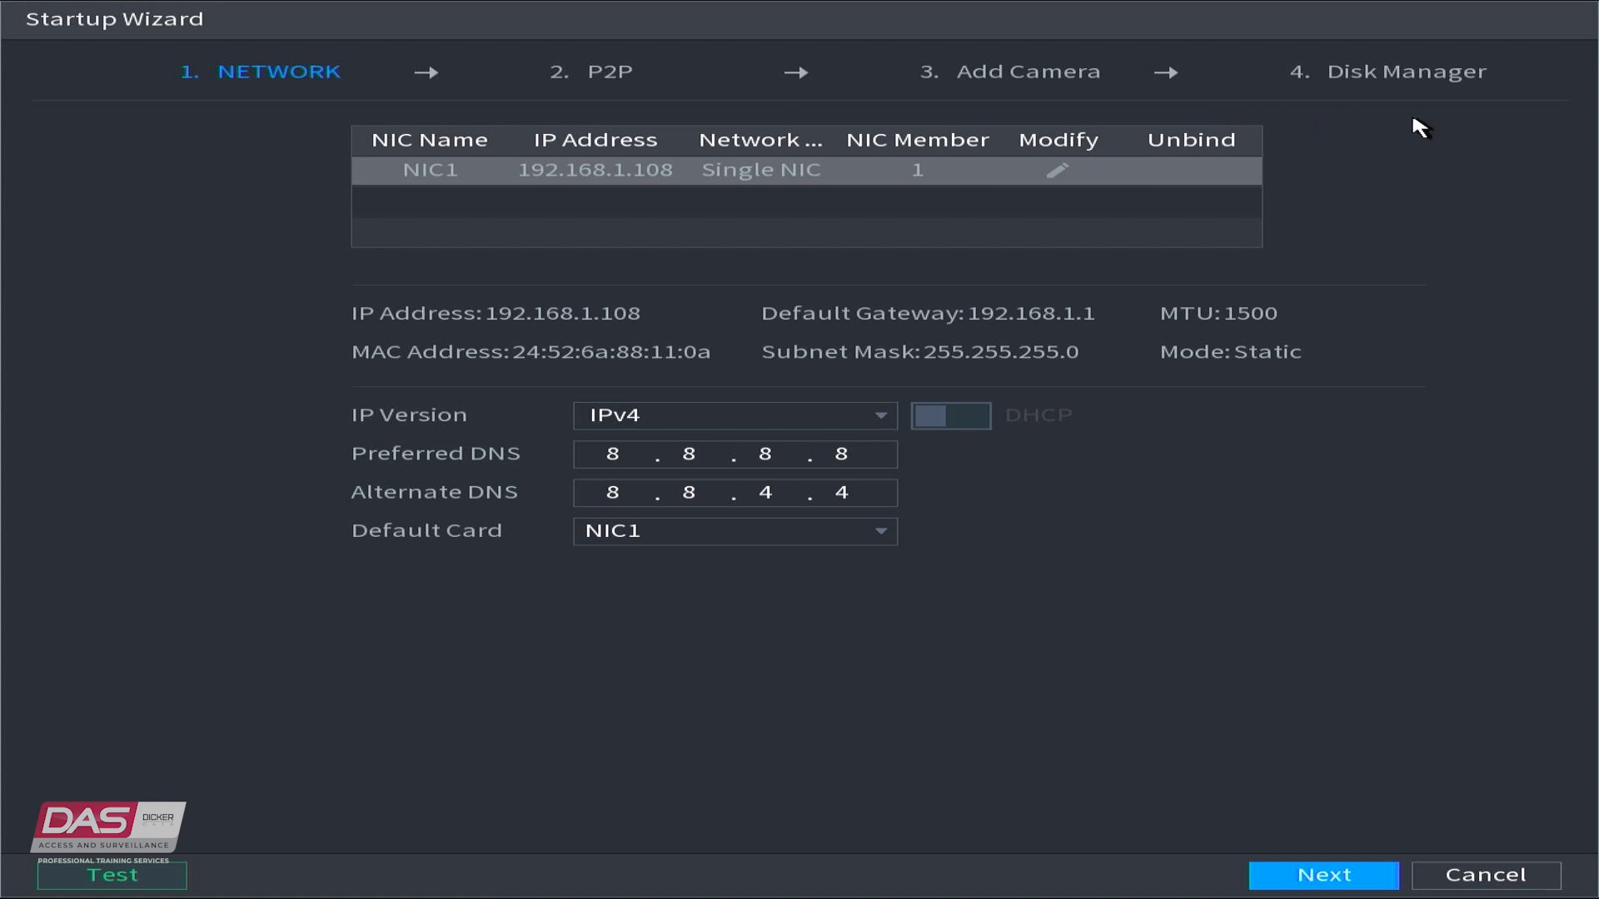
mouse_move(1488, 875)
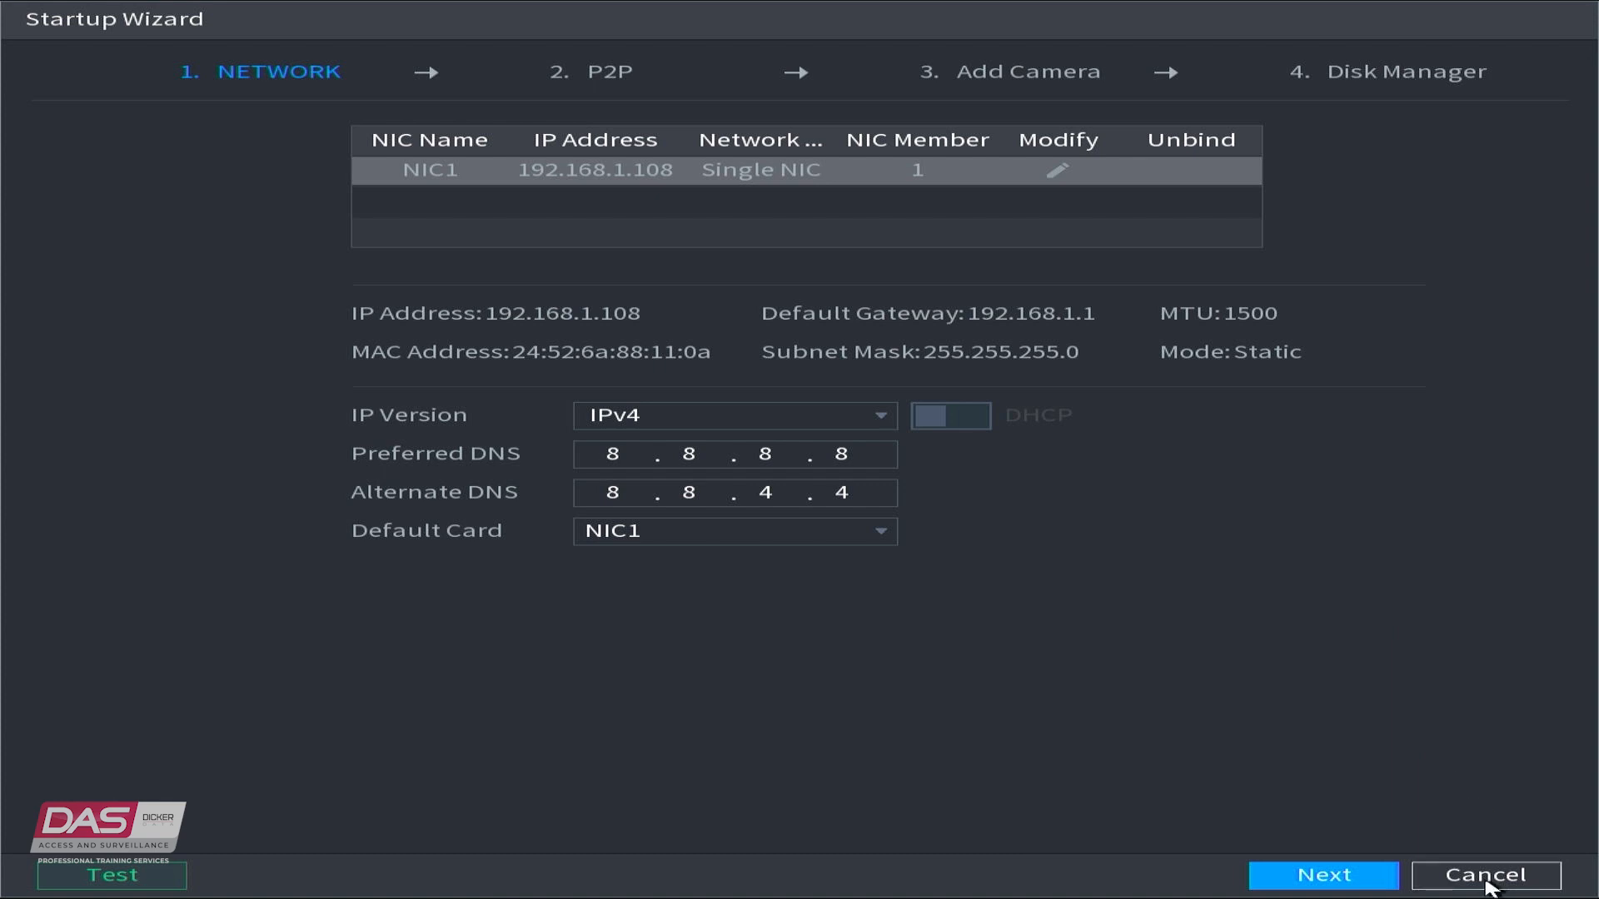
Step: Cancel the startup wizard and confirm exit to reach the 16-channel live view
click(1484, 874)
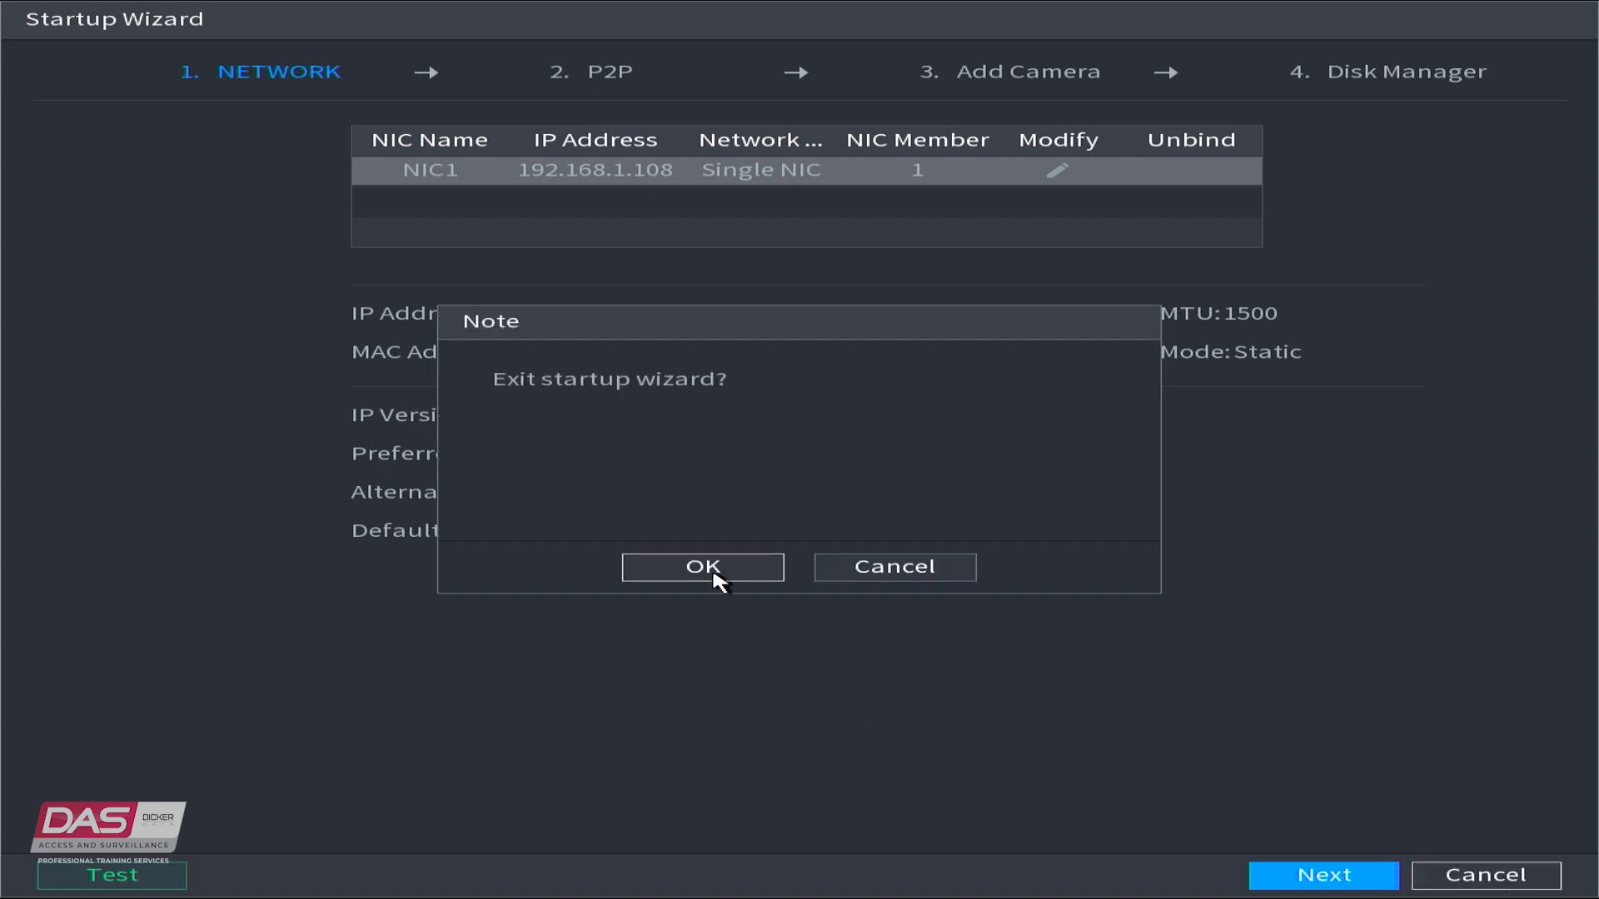
click(703, 566)
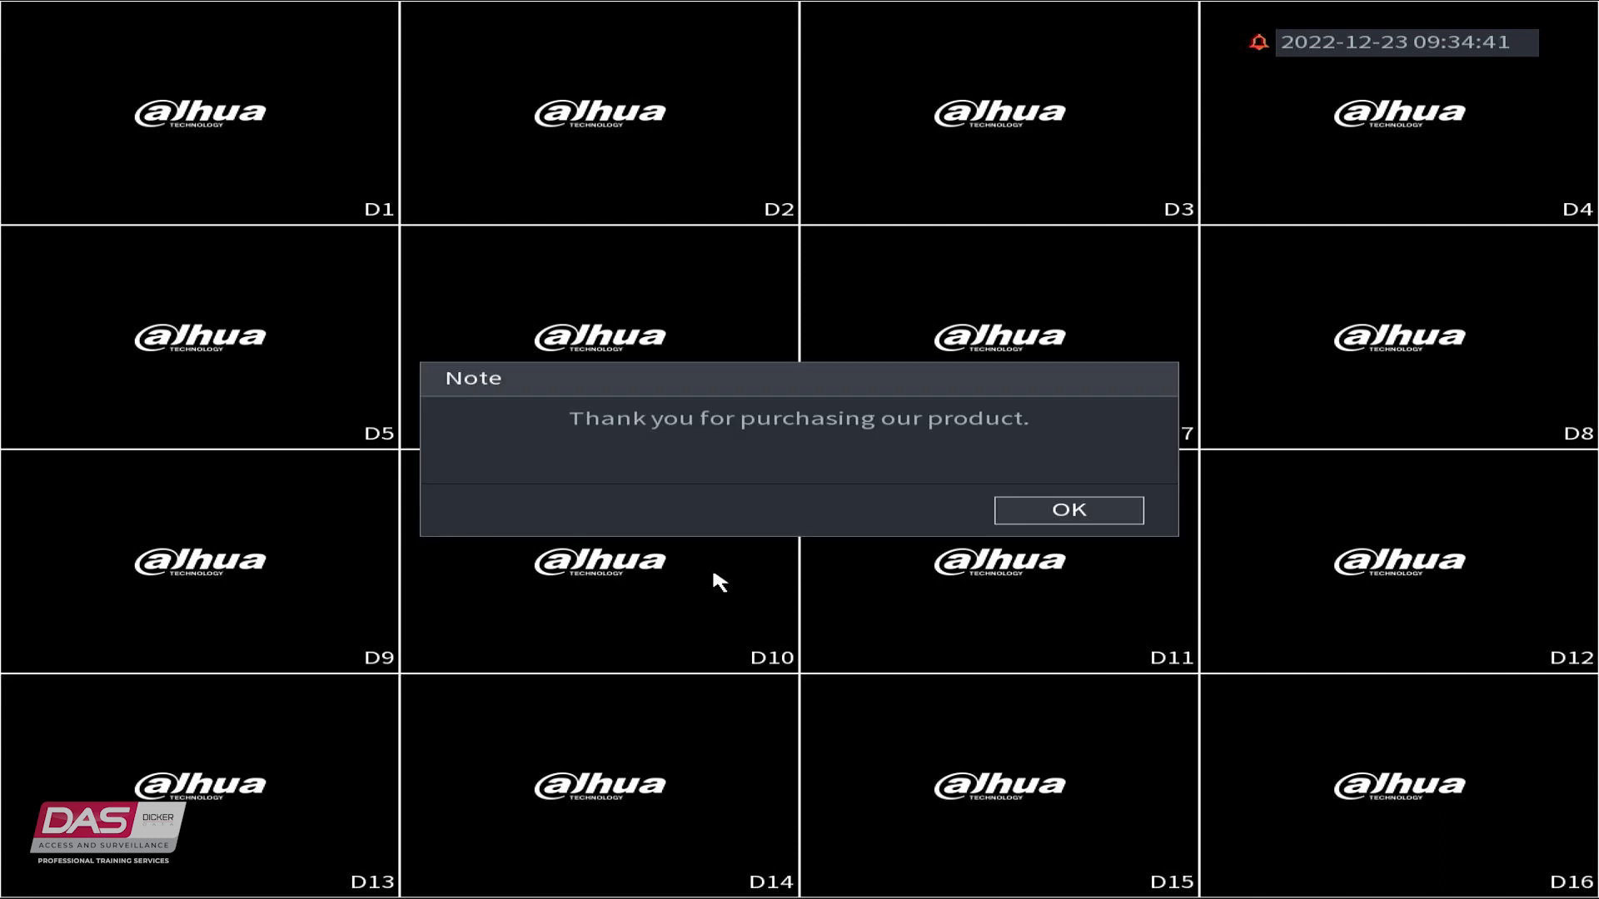
mouse_move(860, 610)
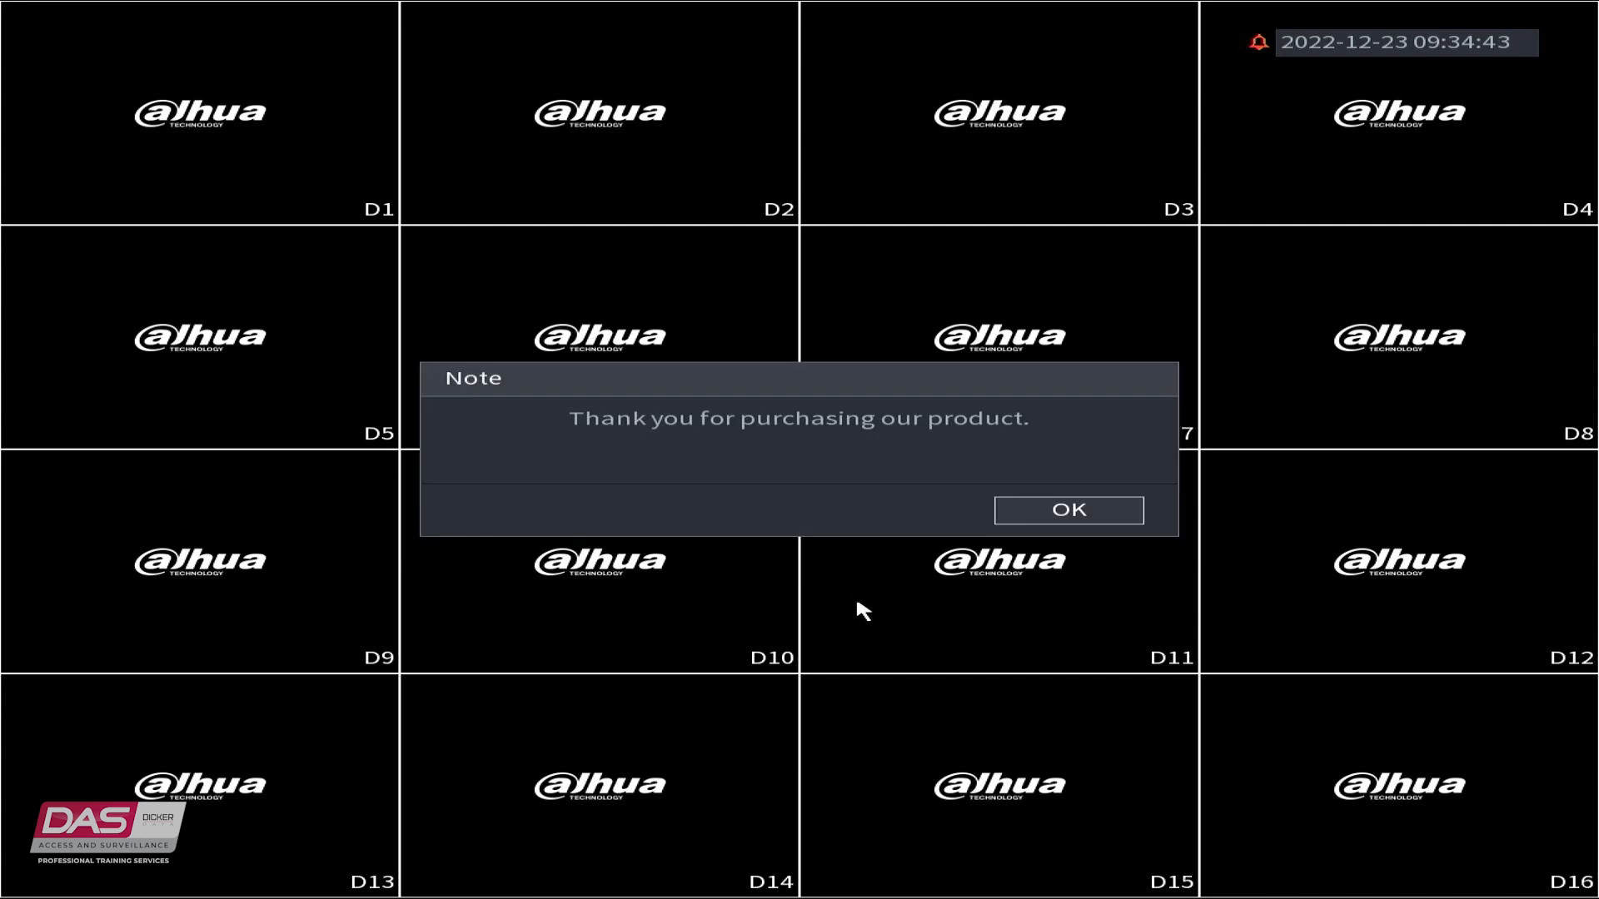